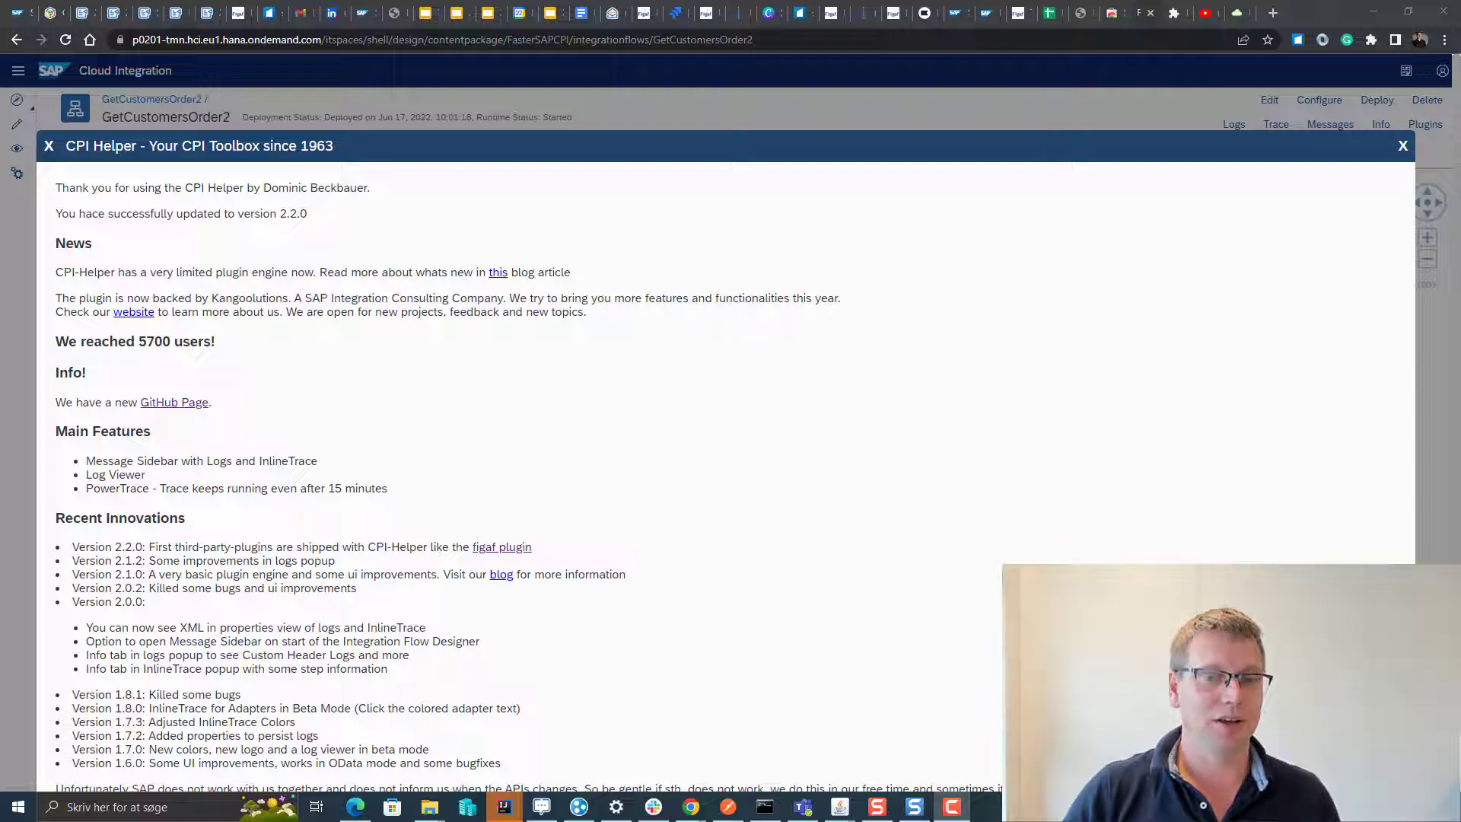
pyautogui.moveTo(500, 546)
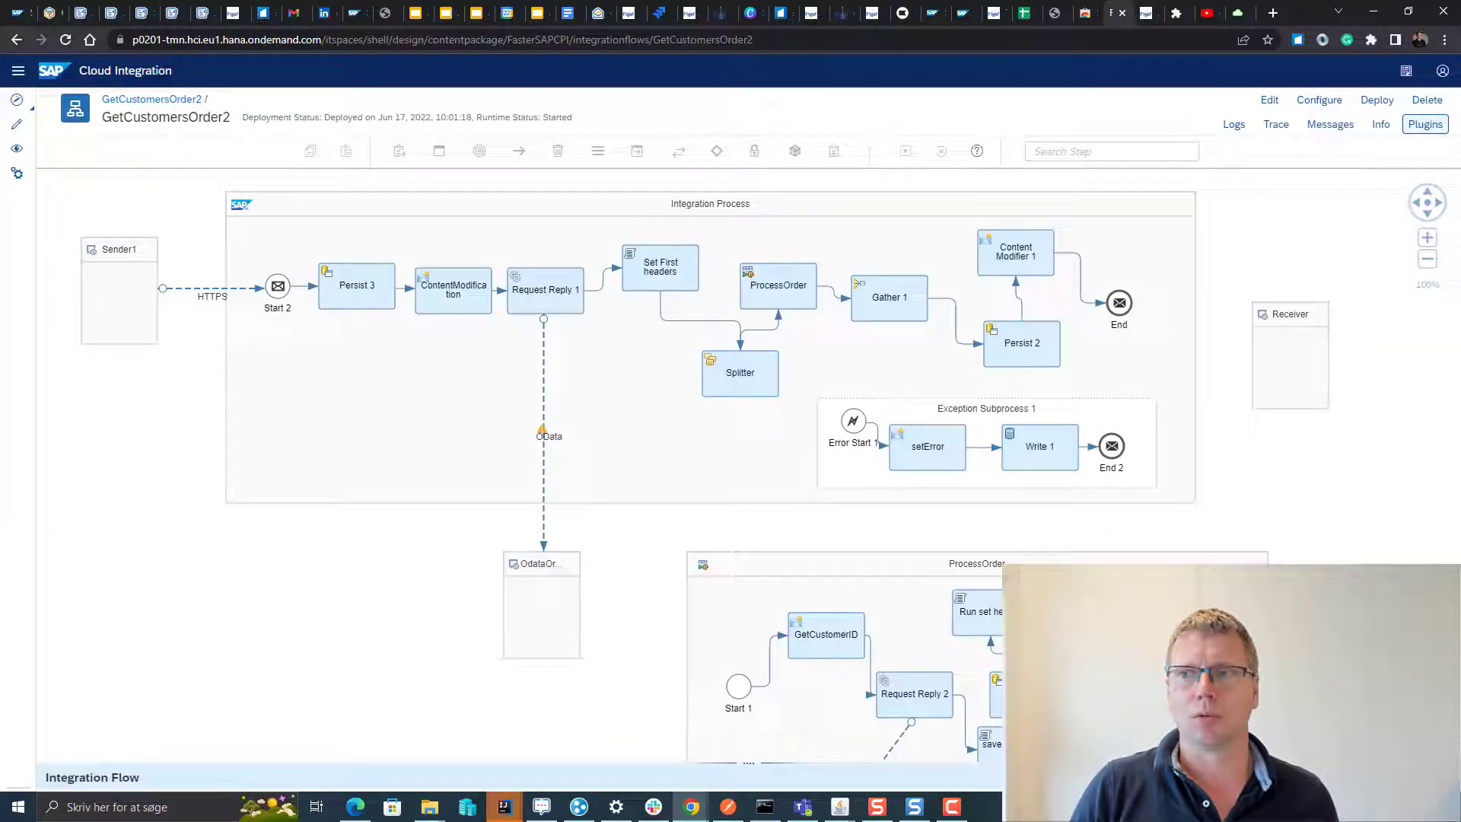
# Step: Deactivate the CPI Transporter plugin in CPI Helper and select the Figaf server URL
pyautogui.click(1425, 123)
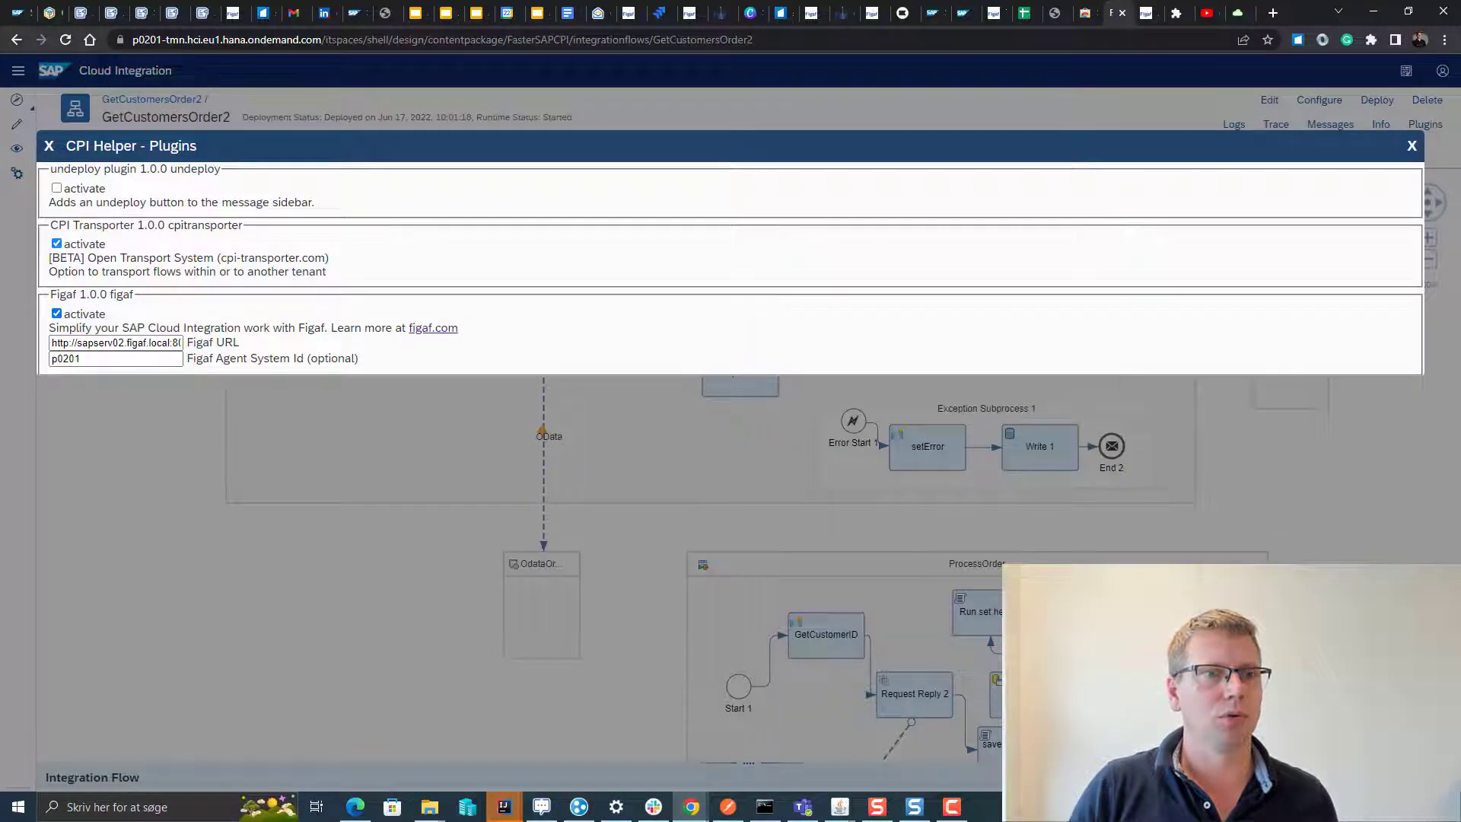
pyautogui.click(56, 244)
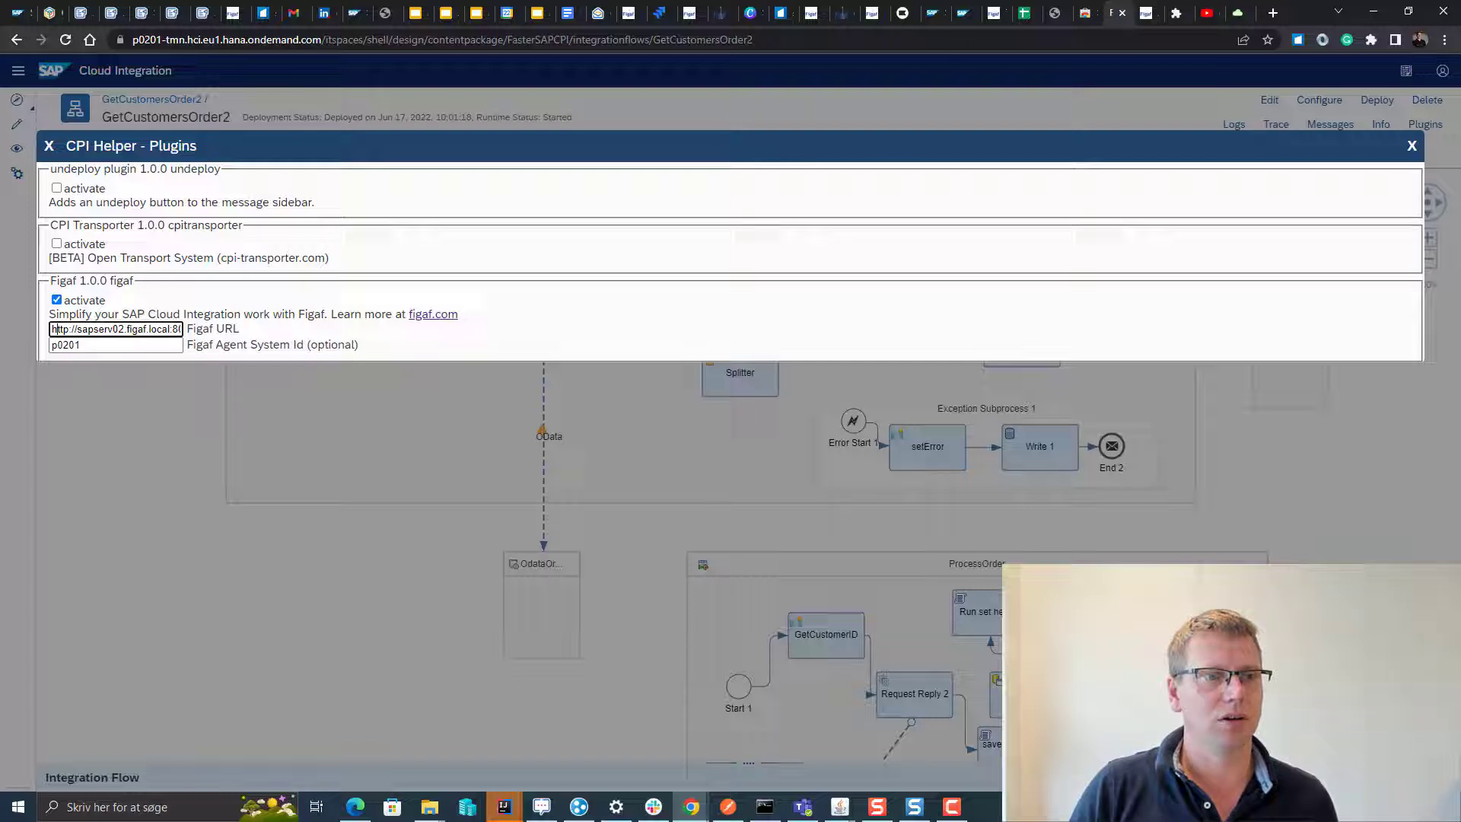
pyautogui.tripleClick(114, 329)
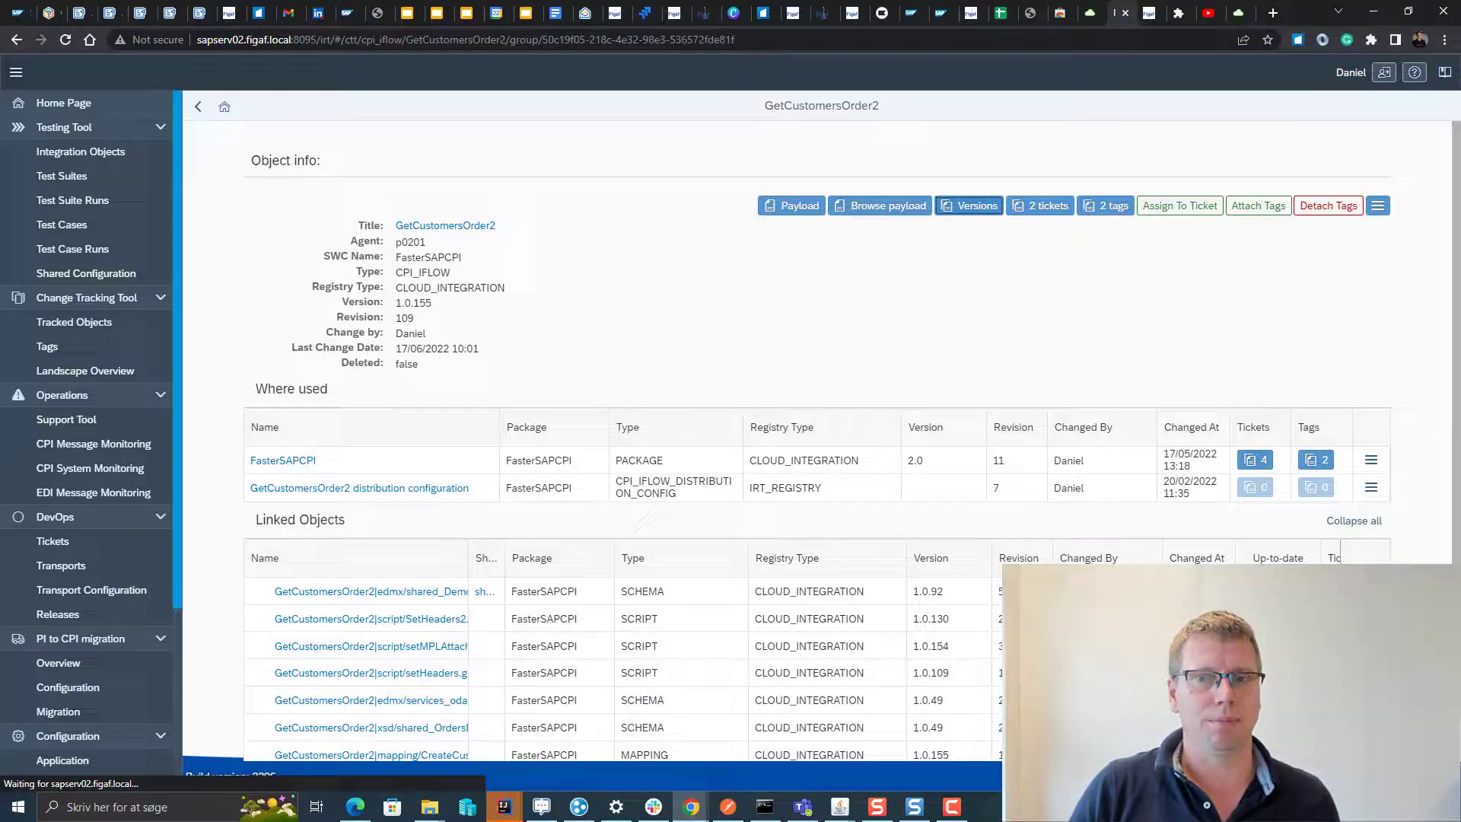
# Step: Compare GetCustomersOrder2 versions 1.0.155 and 1.0.150 in the BPMN diagram viewer
pyautogui.click(970, 206)
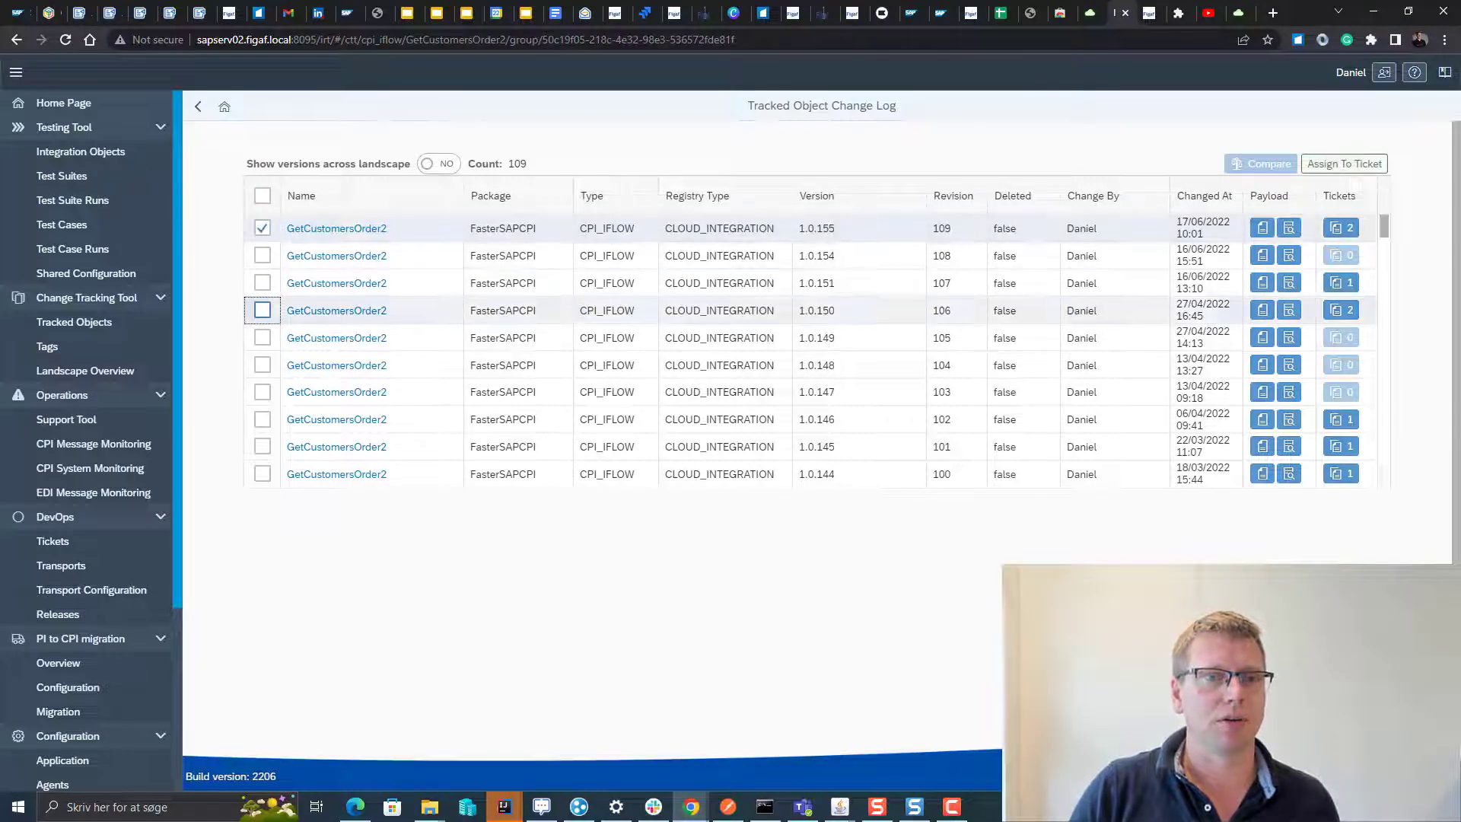
pyautogui.click(262, 310)
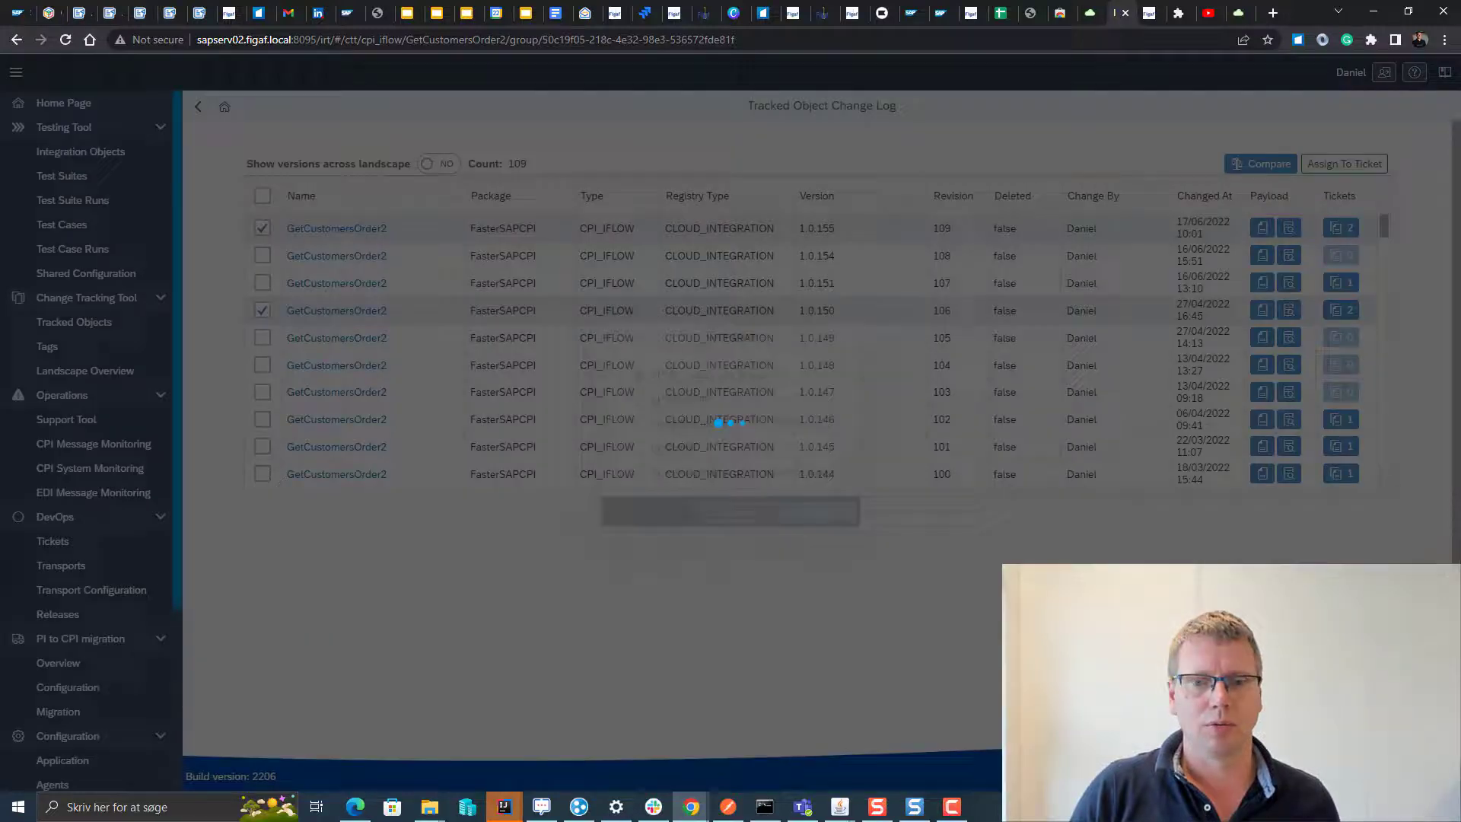
pyautogui.click(1260, 162)
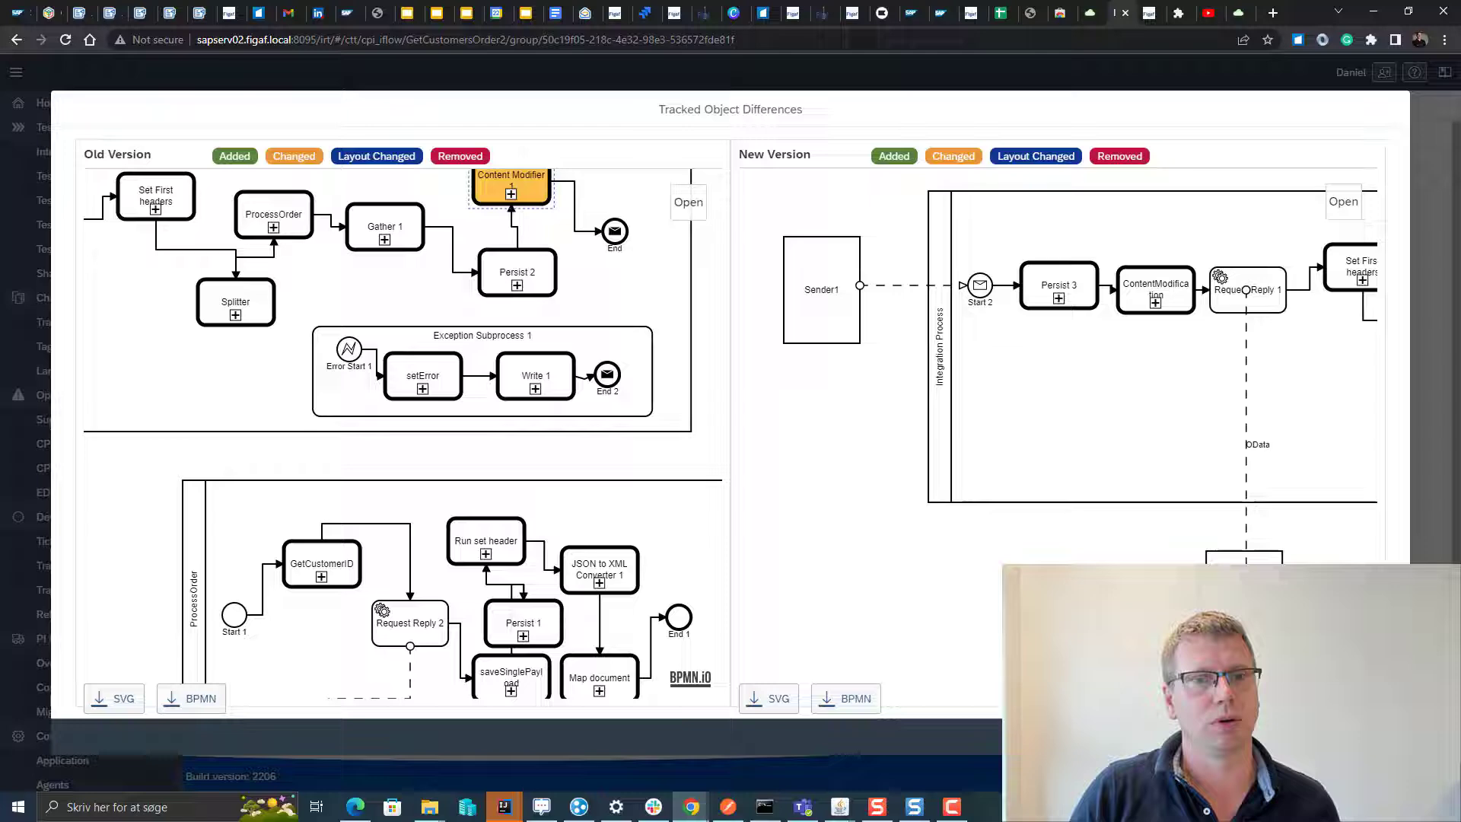
pyautogui.scroll(-3)
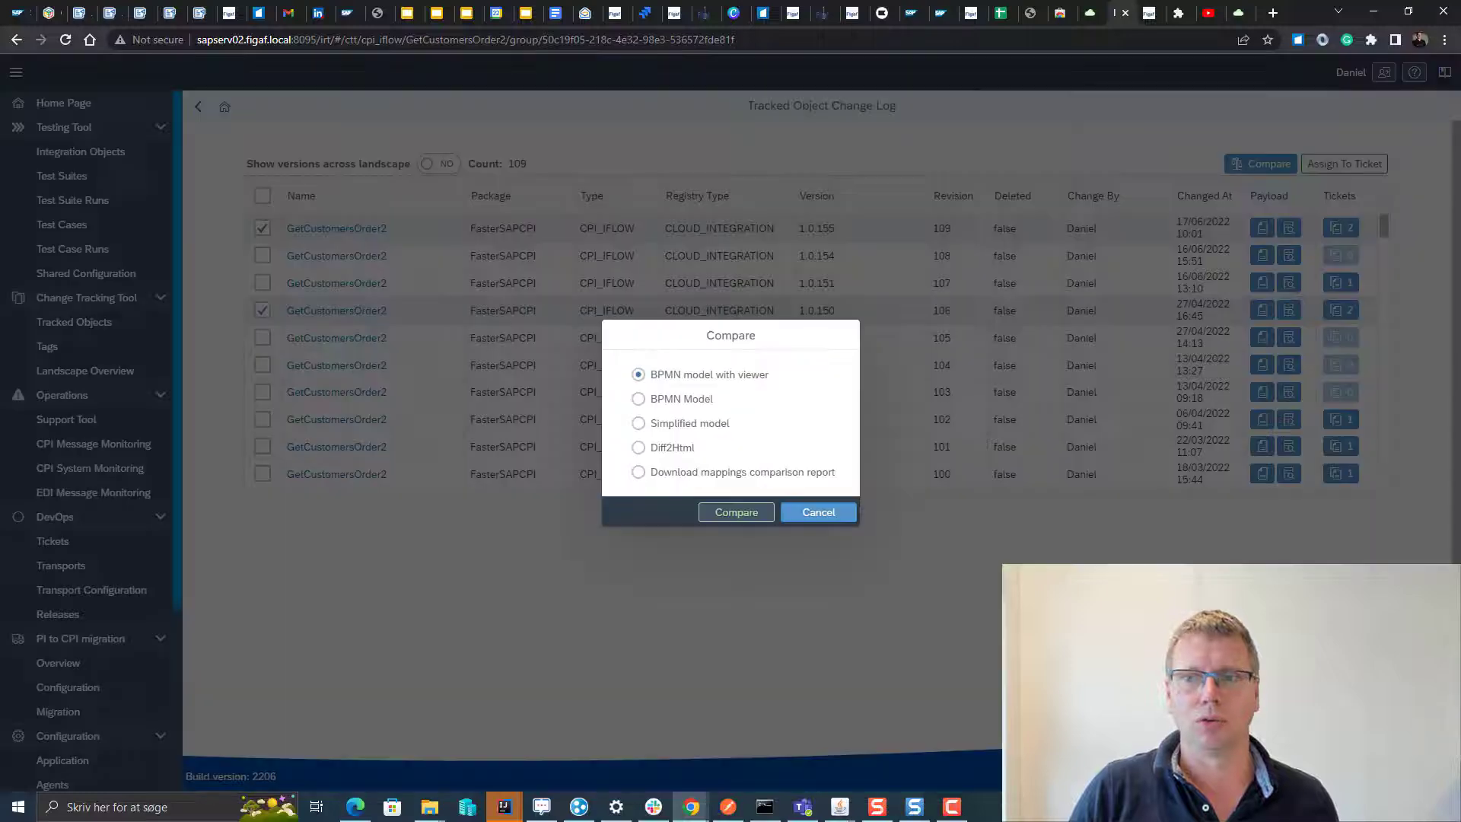
# Step: Compare the same two versions as a Diff2Html file diff and return to object info
pyautogui.click(817, 512)
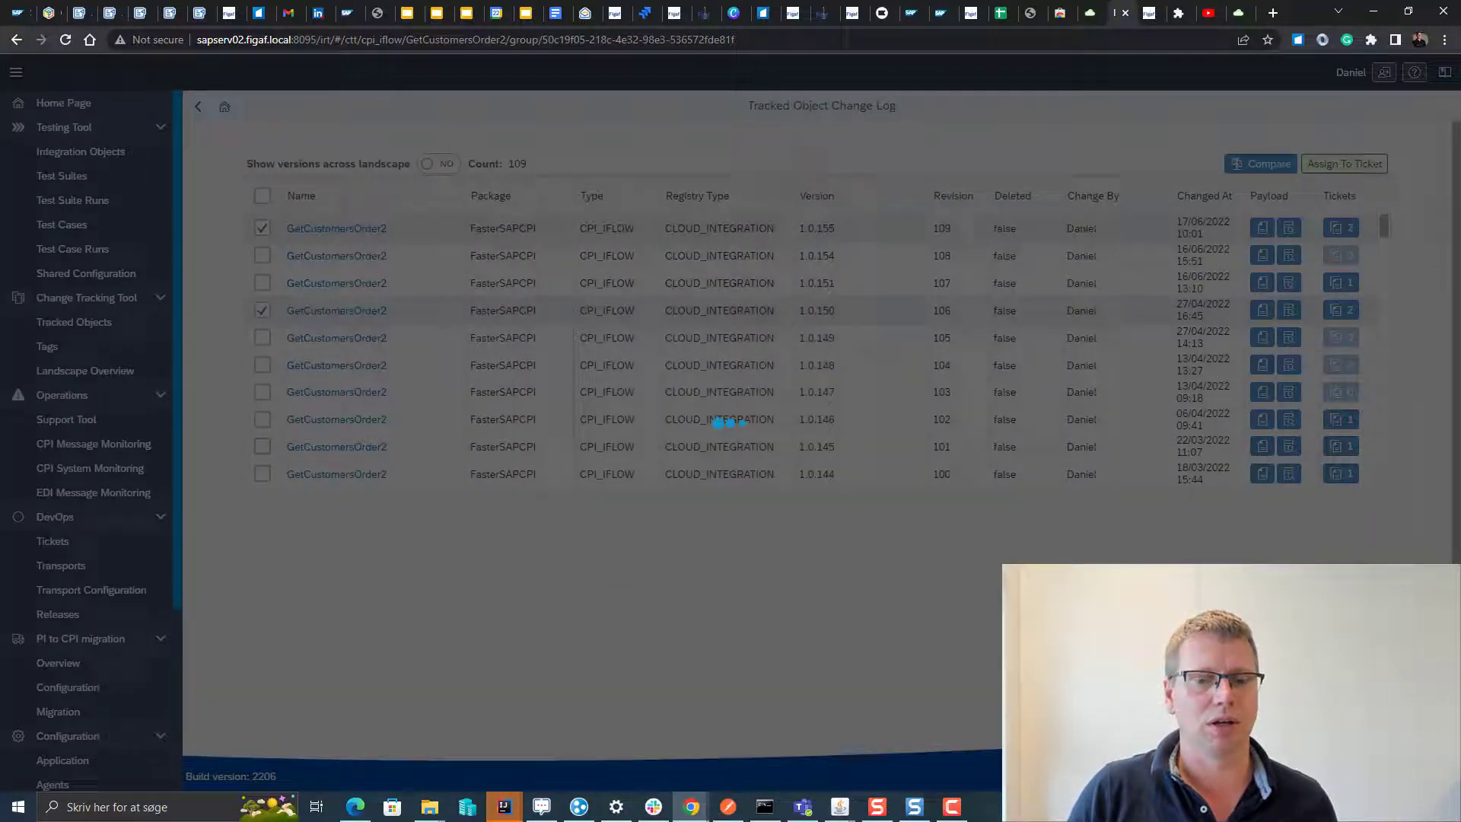
pyautogui.click(1260, 163)
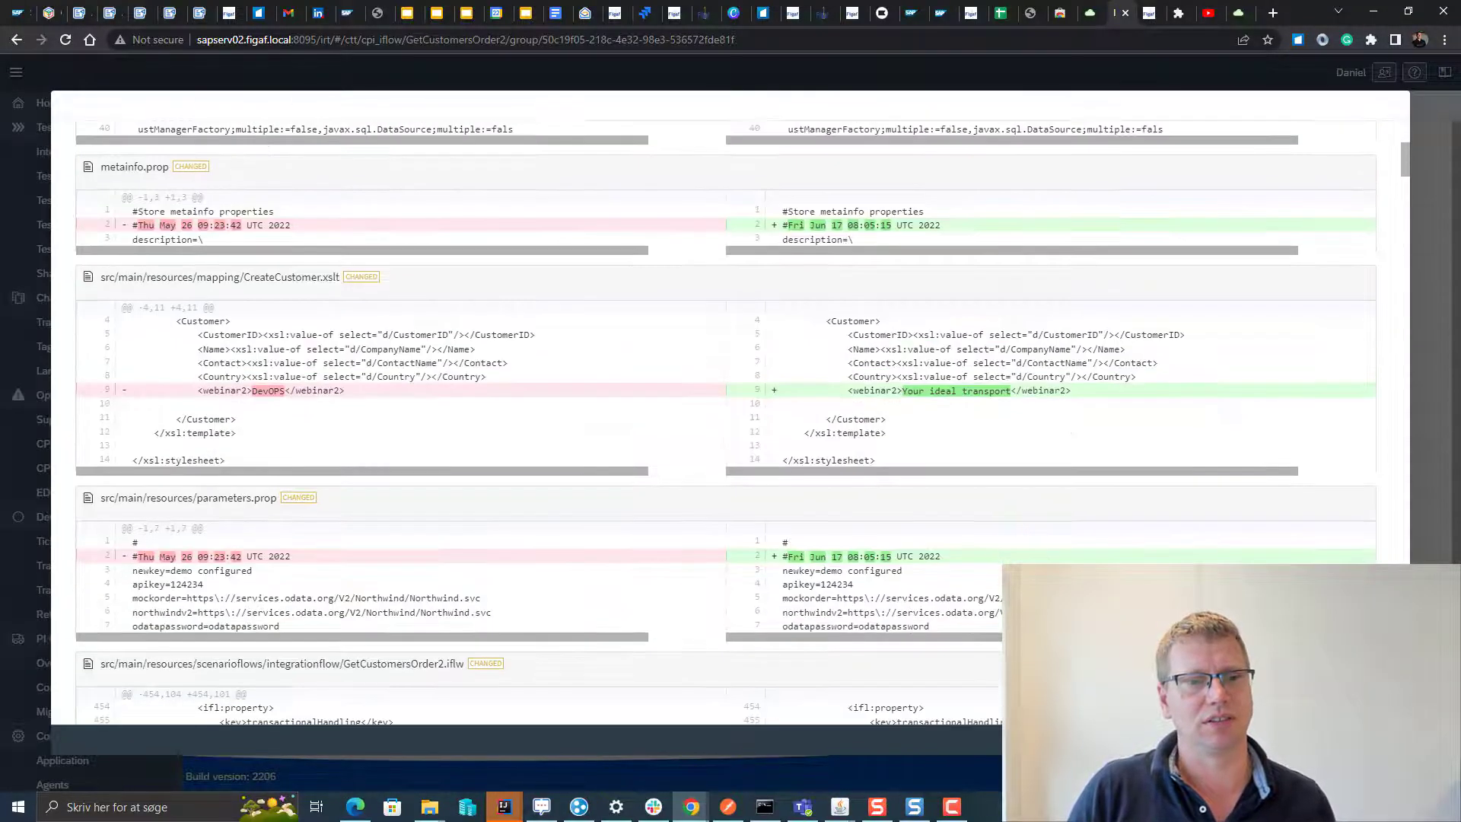
pyautogui.scroll(-3)
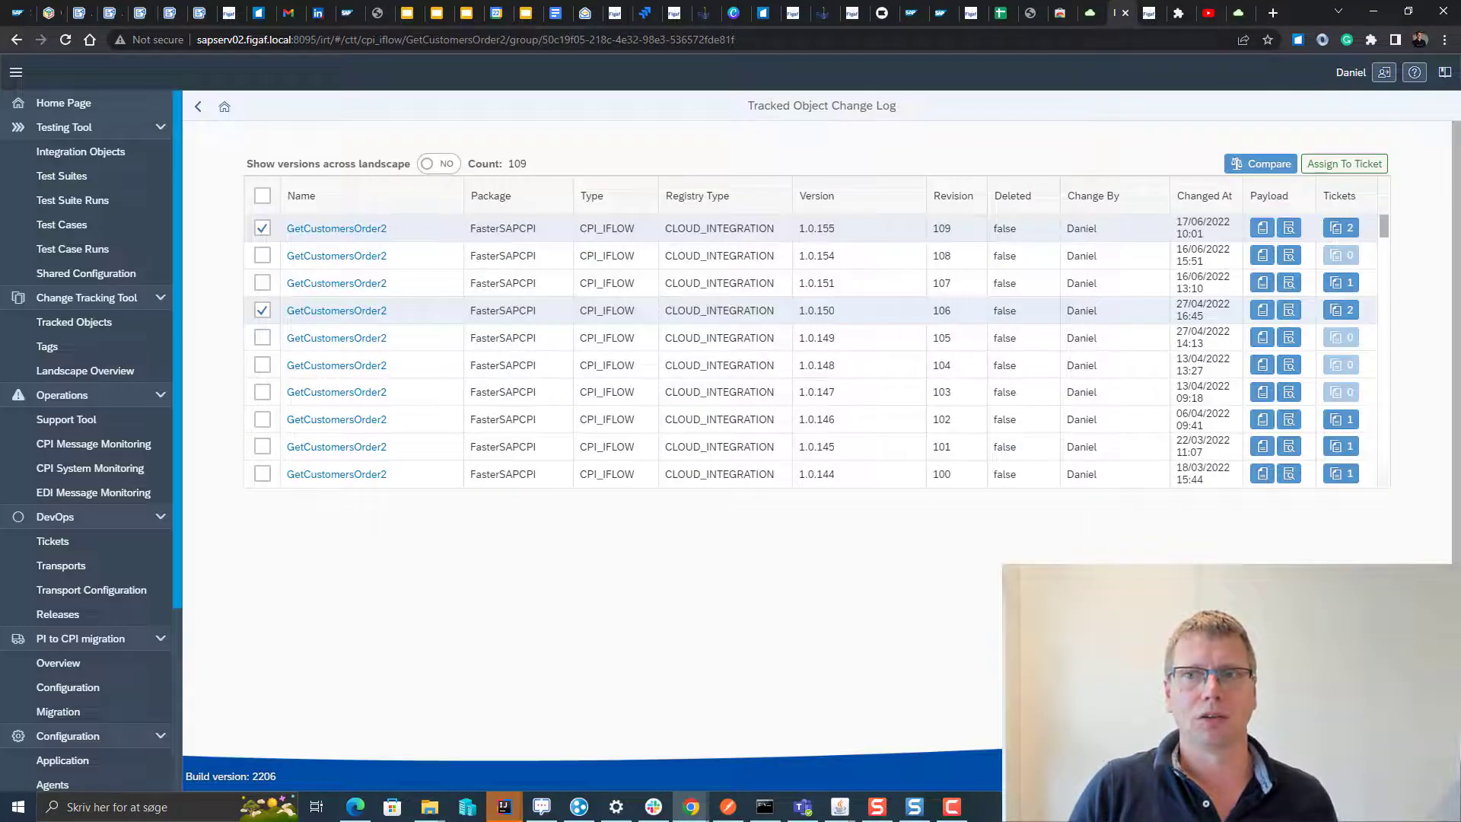
pyautogui.click(337, 227)
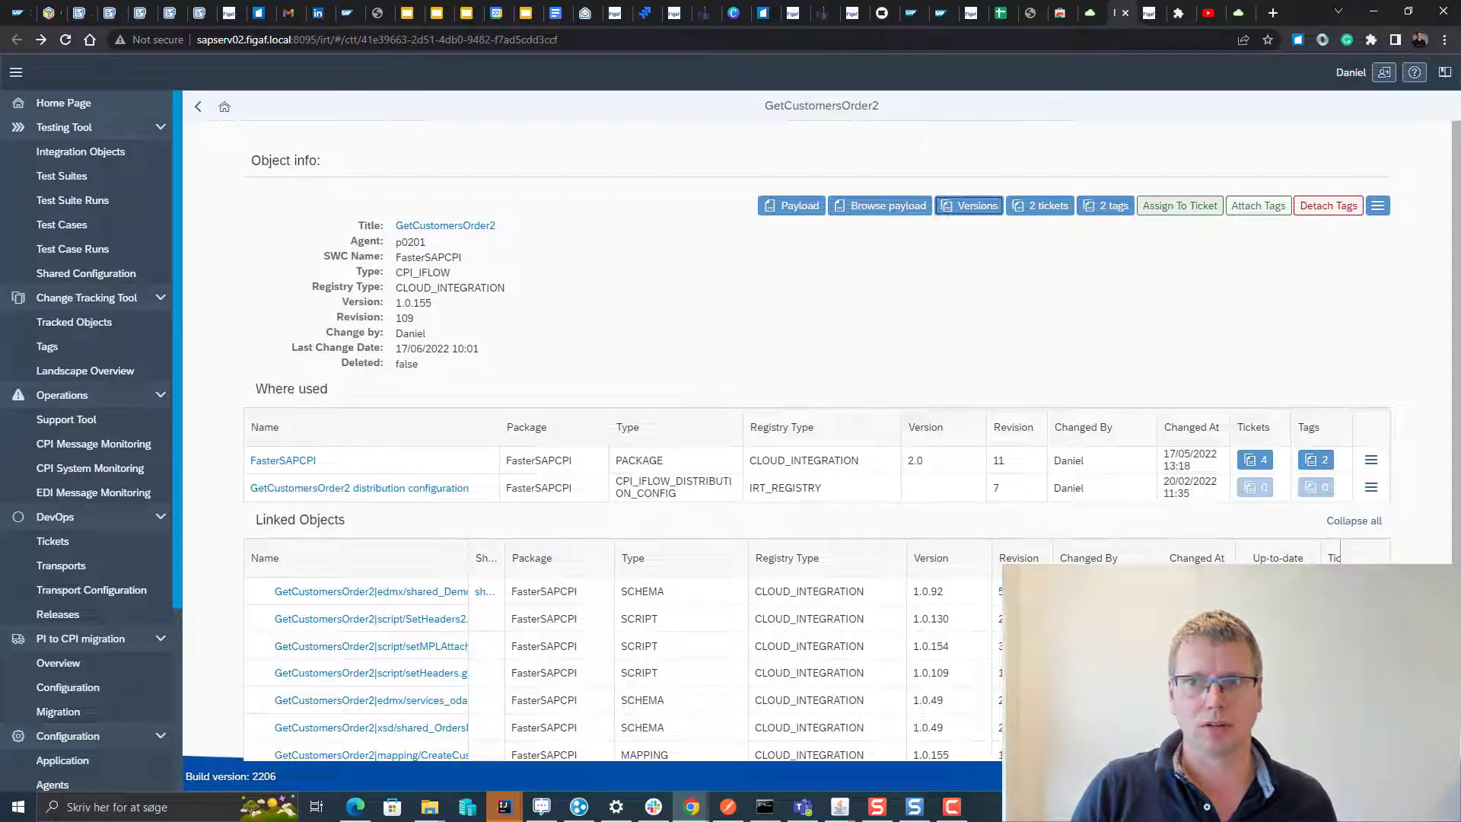
# Step: Assign GetCustomersOrder2 to a new ticket 'cpihelper' in landscape dev(p0201)->qa(p0201) and save it
pyautogui.click(1178, 206)
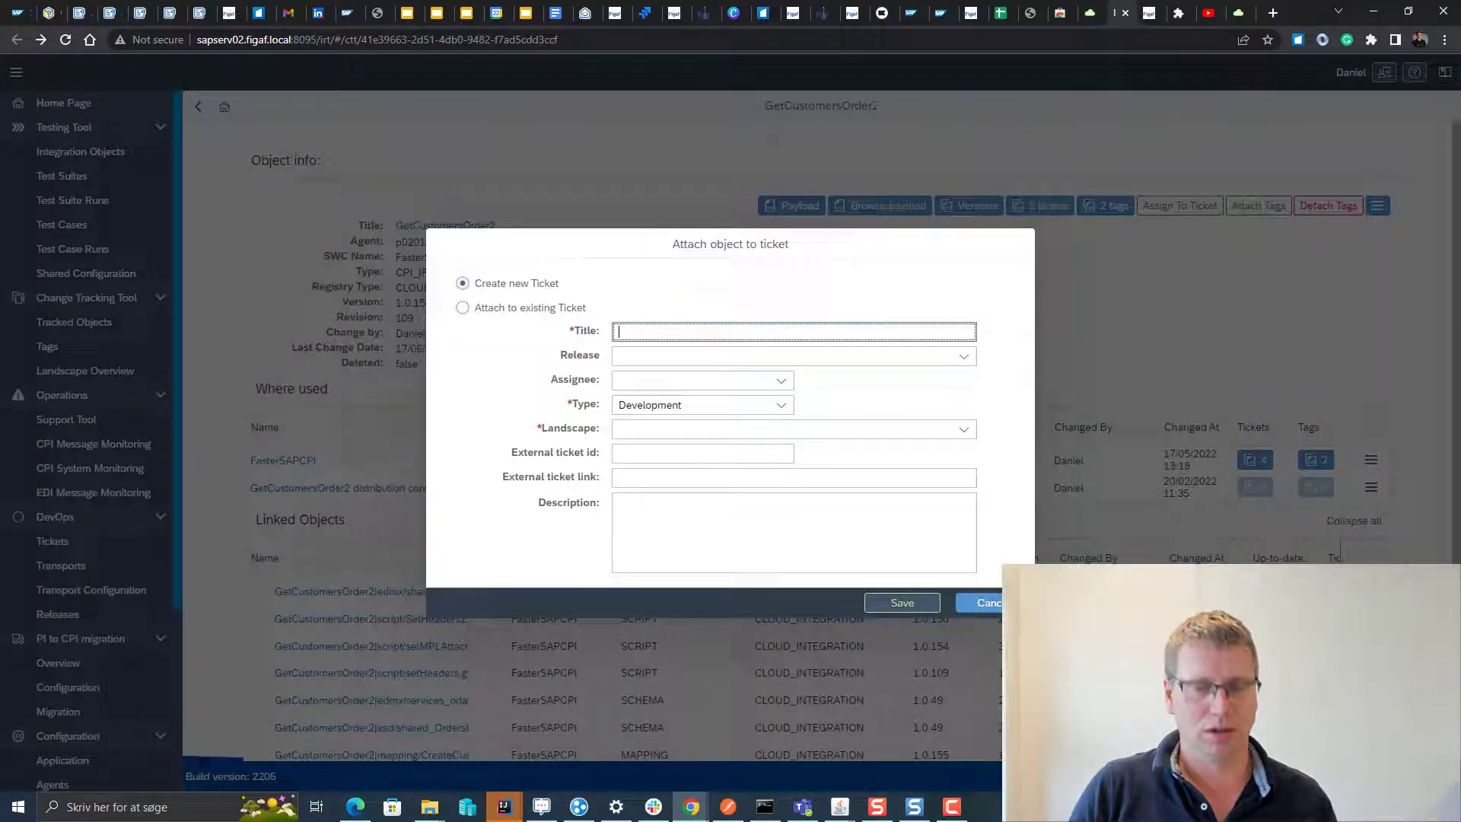
pyautogui.write('d')
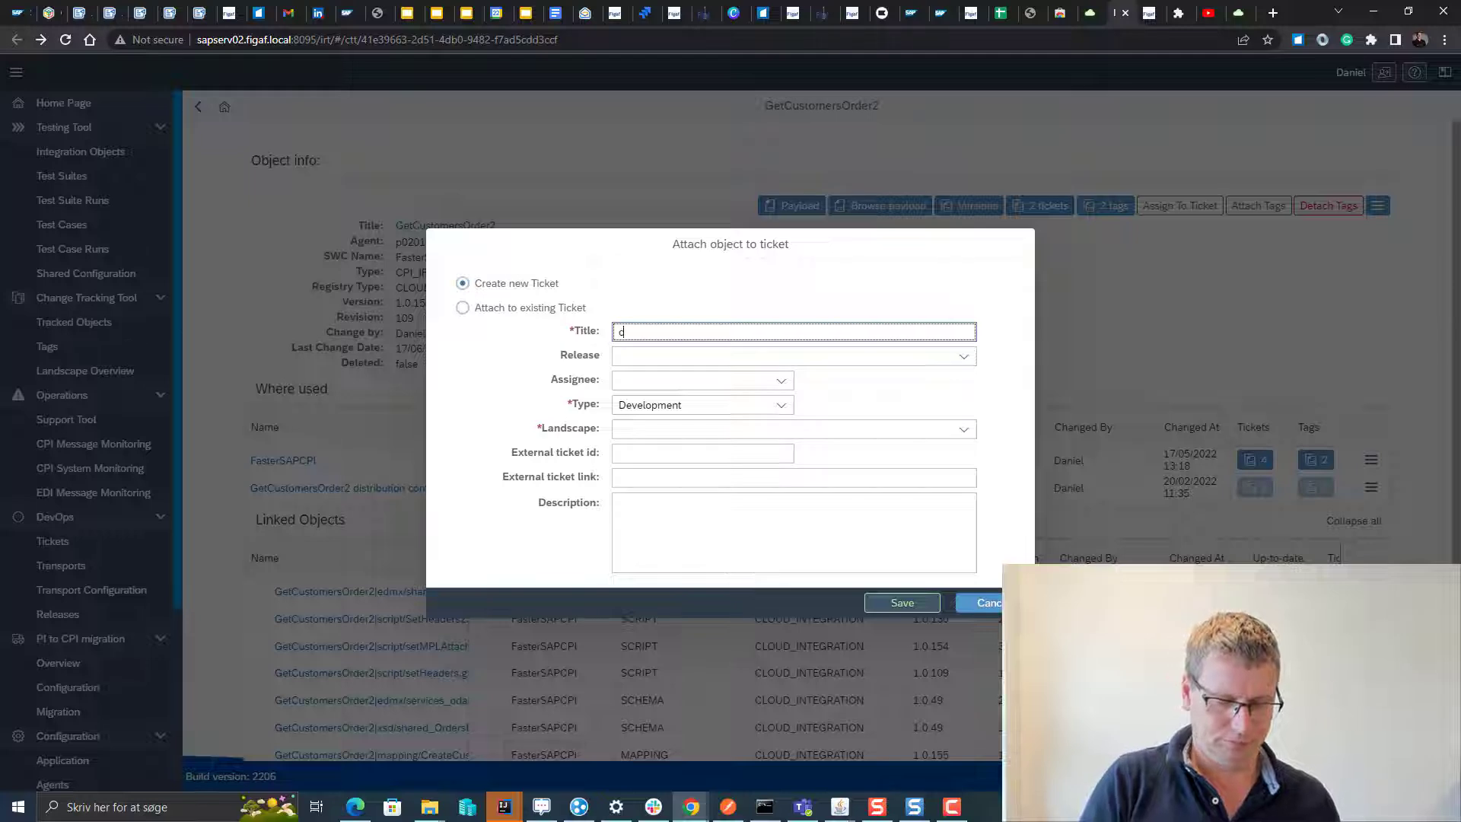
pyautogui.write('pihe')
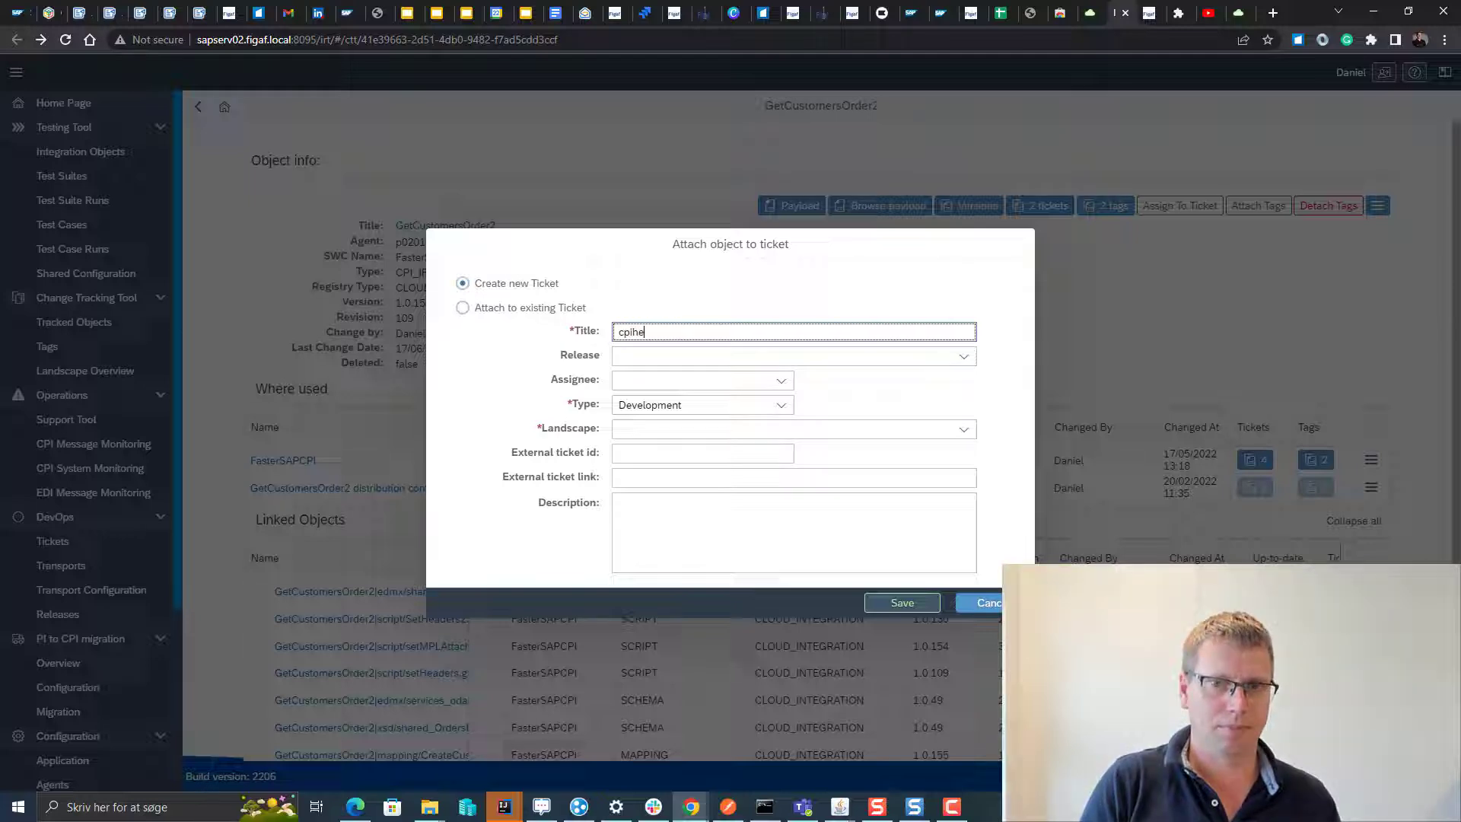
pyautogui.click(963, 429)
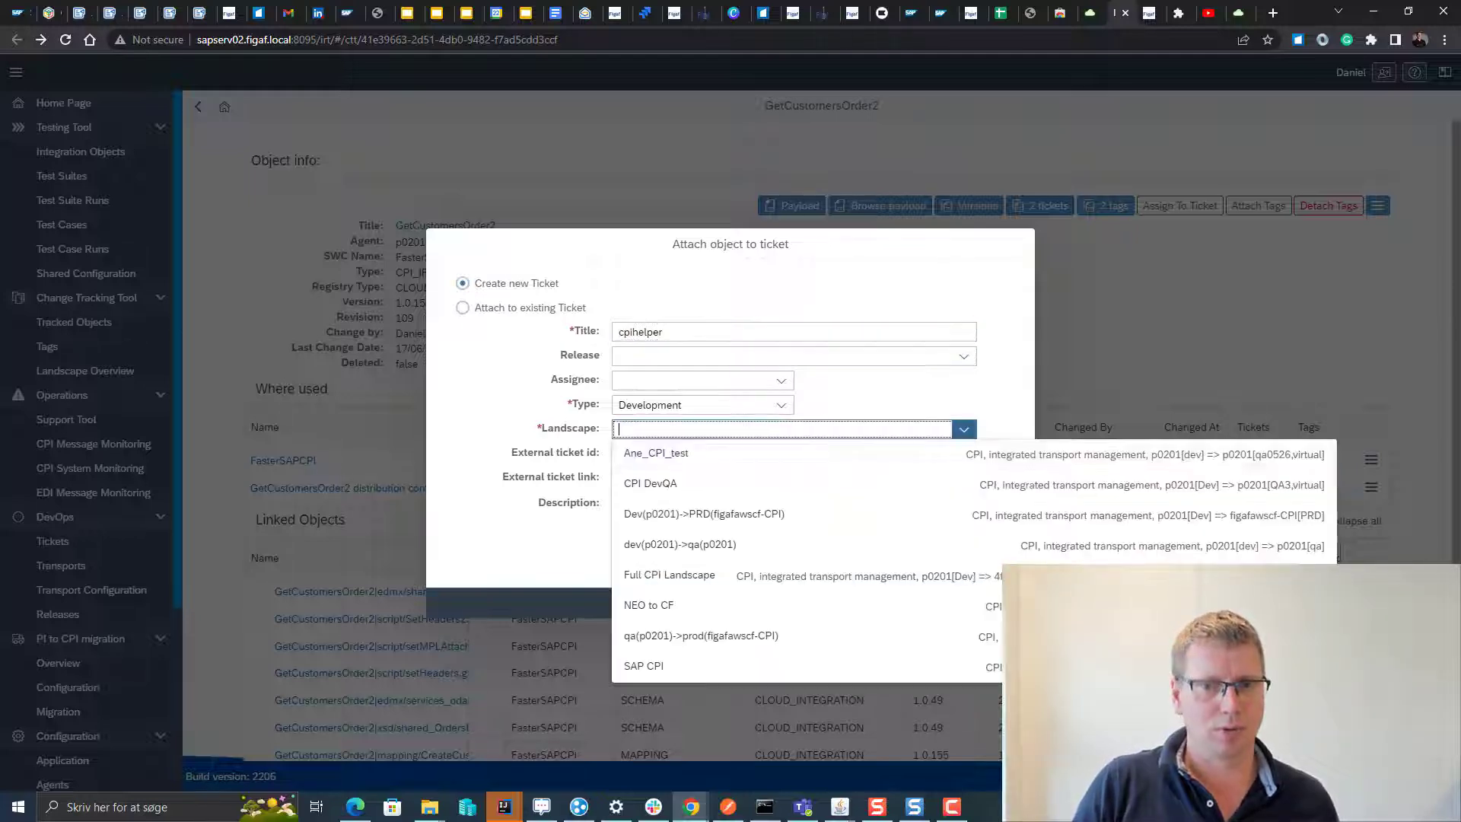
pyautogui.click(679, 543)
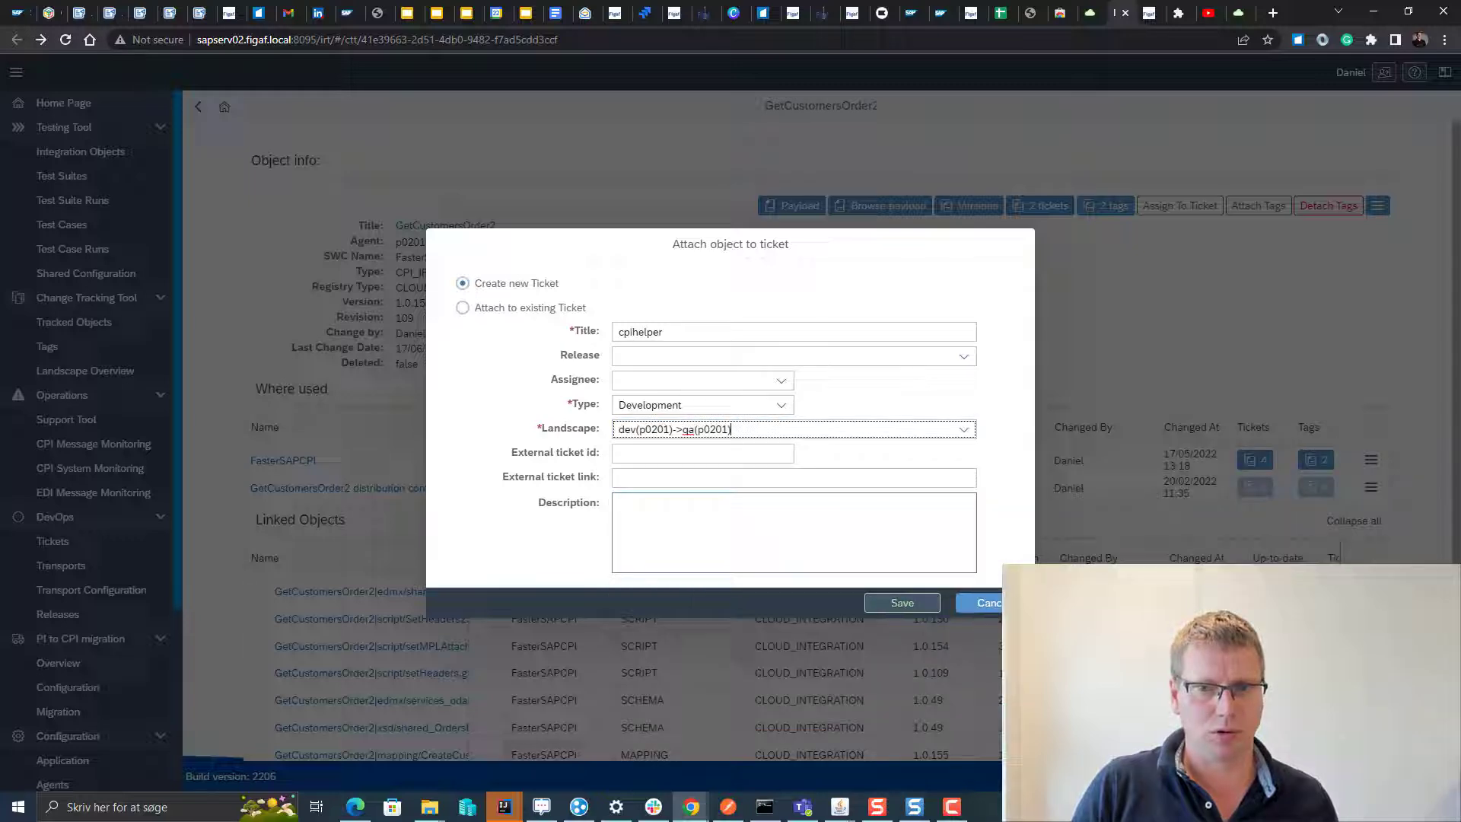
pyautogui.click(900, 602)
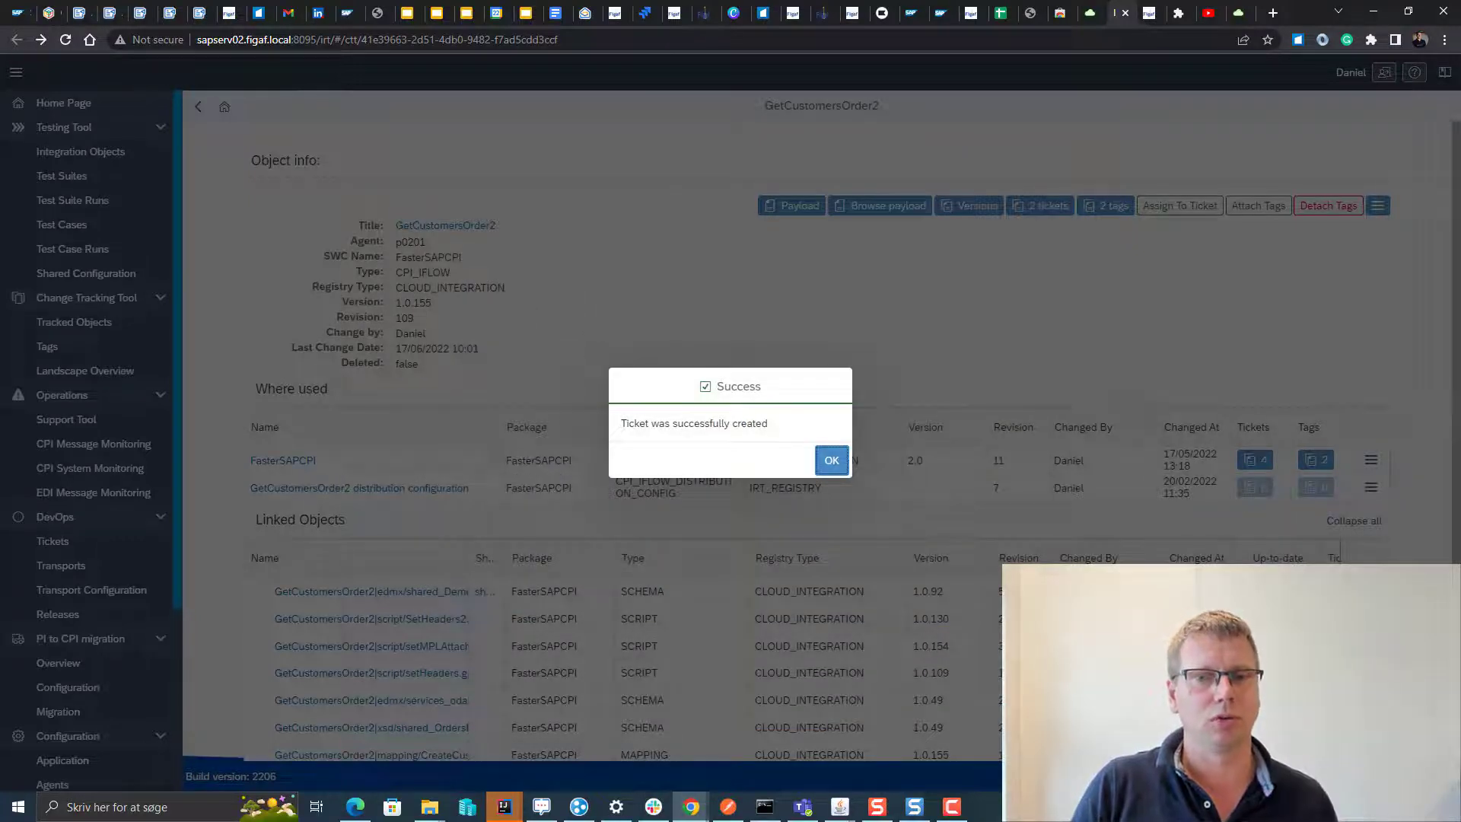
pyautogui.click(830, 460)
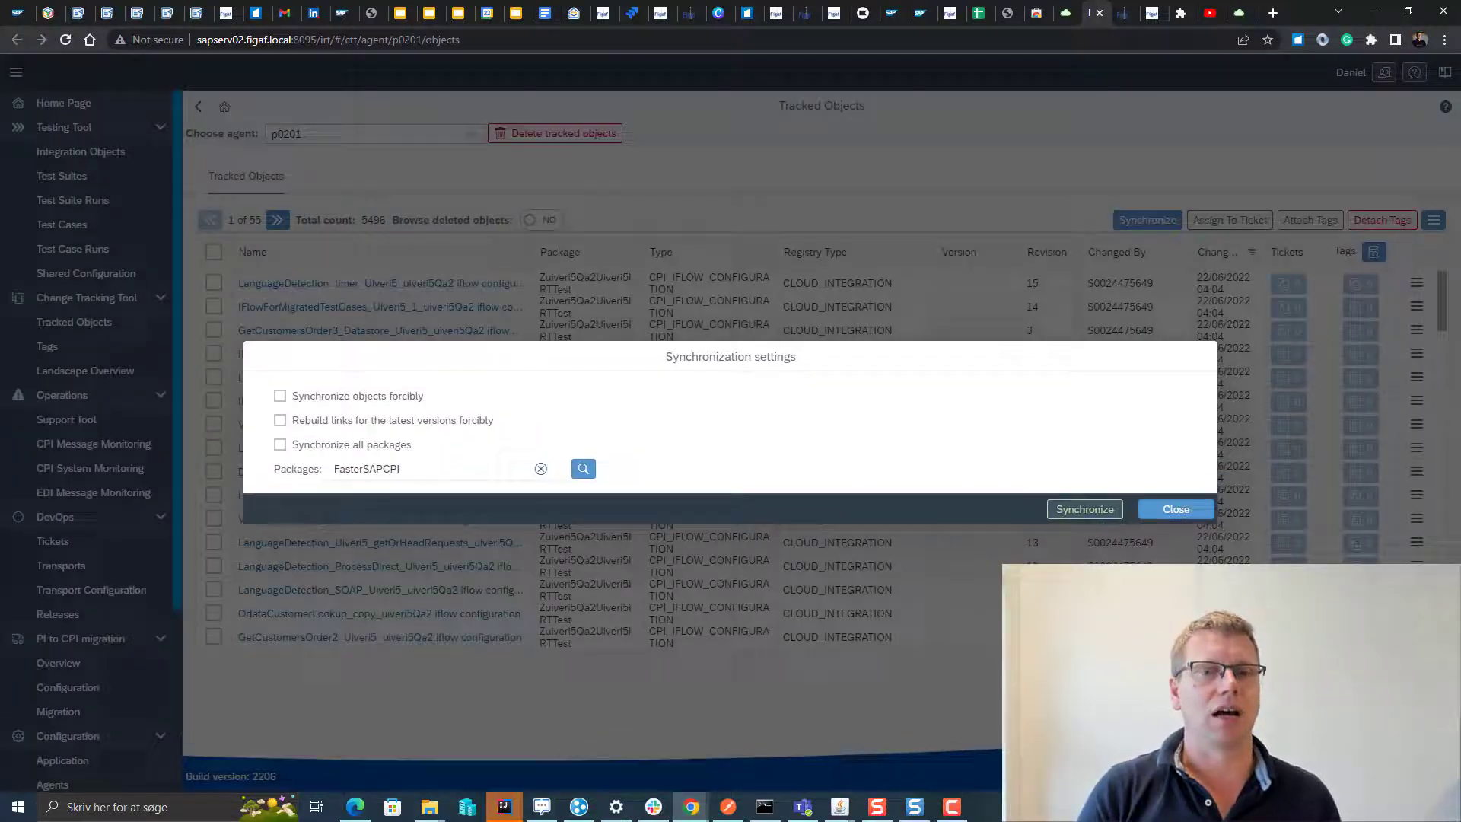
# Step: Synchronize package FasterSAPCPI, refreshing until all 126 objects are processed
pyautogui.click(1084, 509)
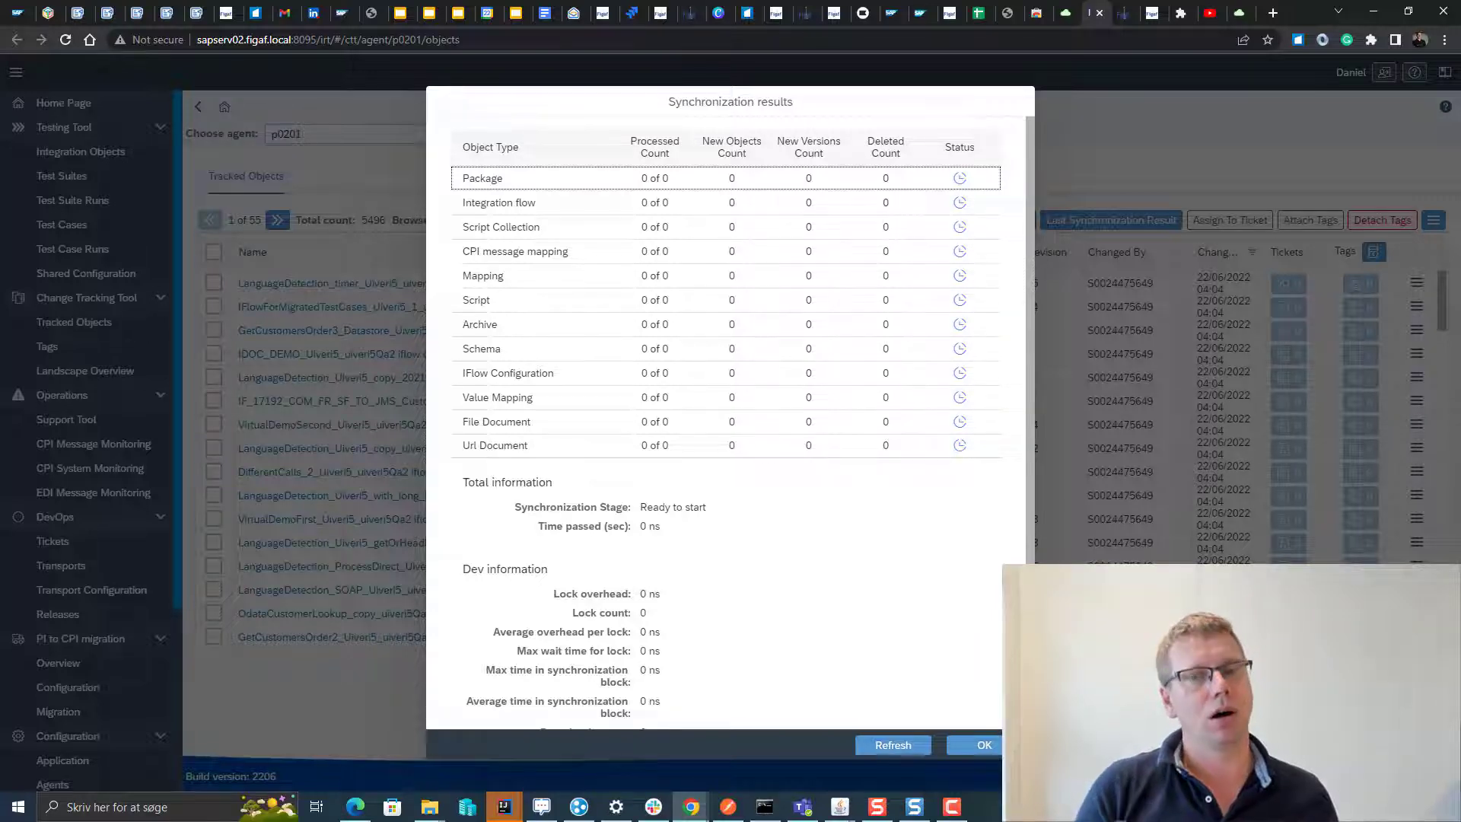
pyautogui.click(892, 744)
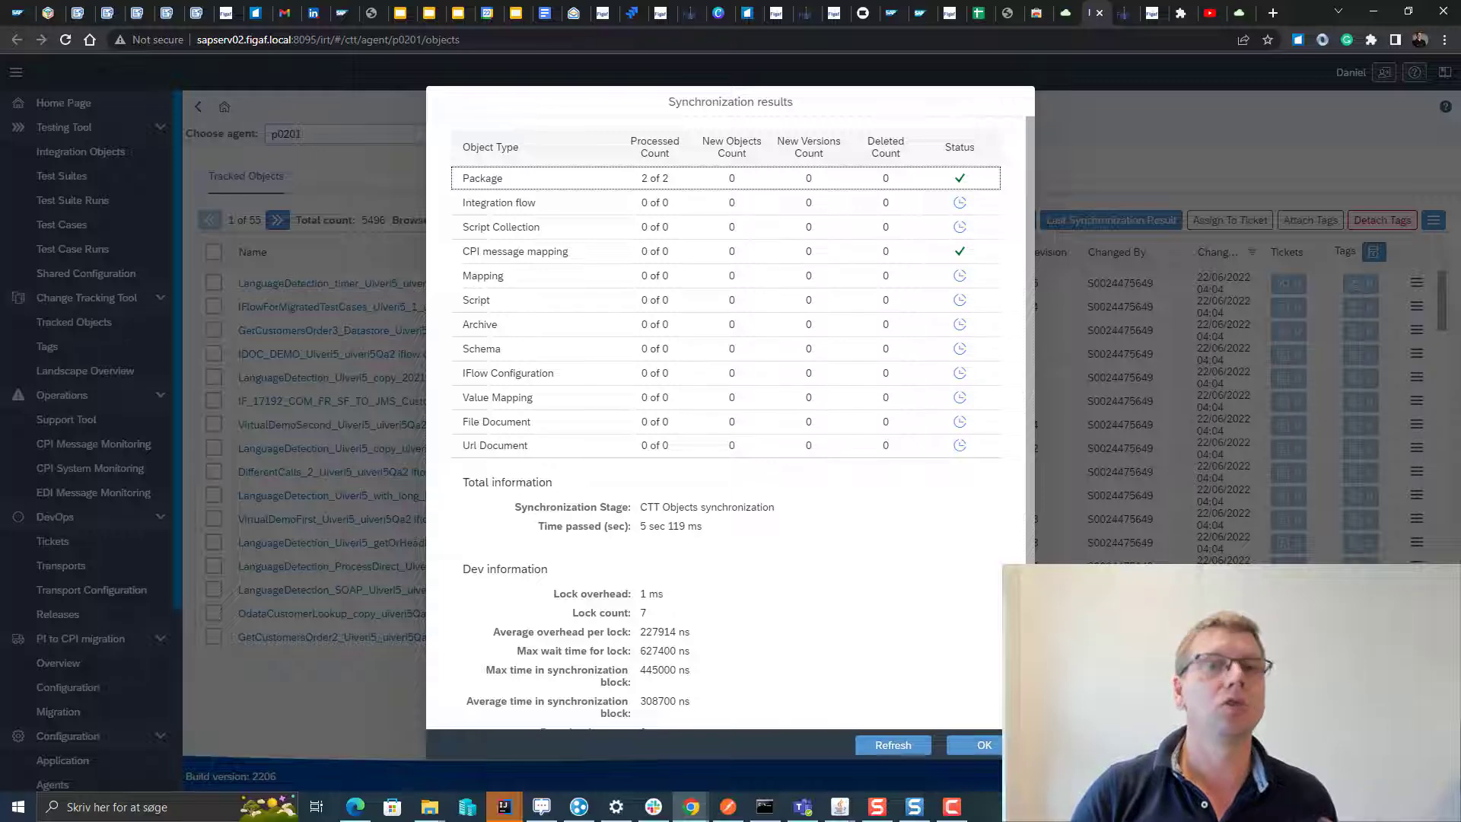
pyautogui.click(892, 744)
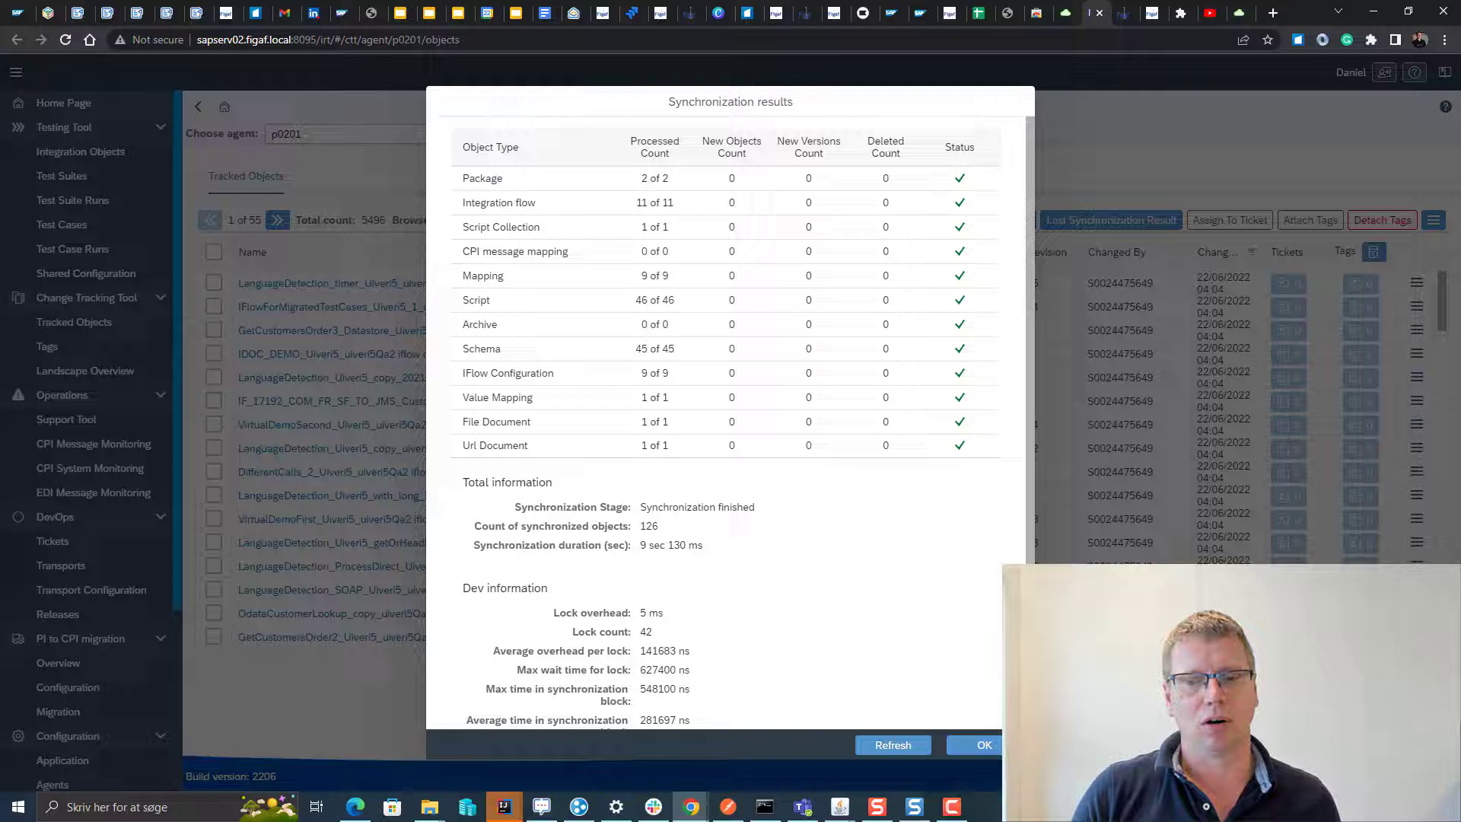
pyautogui.click(973, 744)
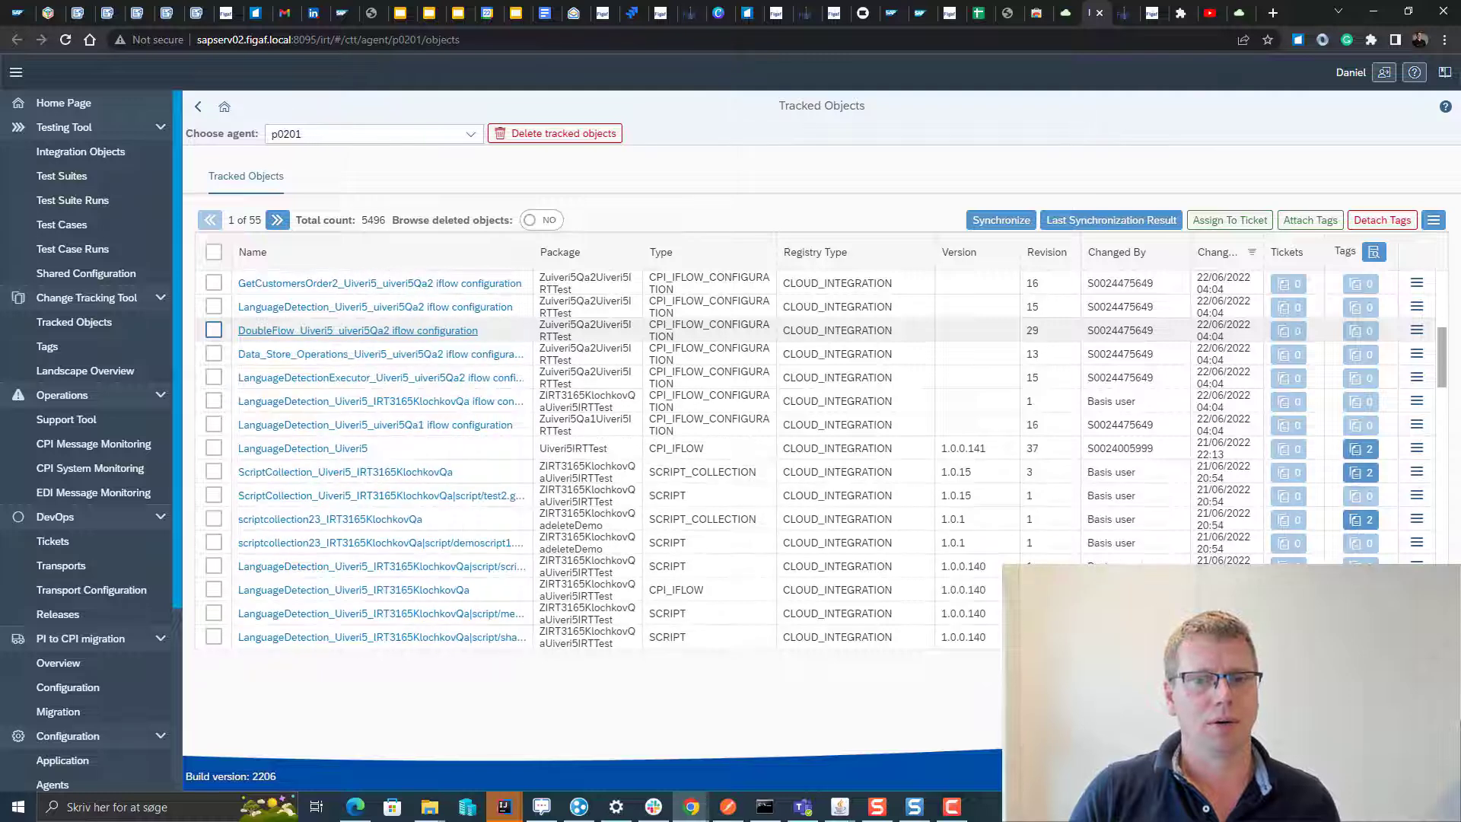
pyautogui.click(213, 447)
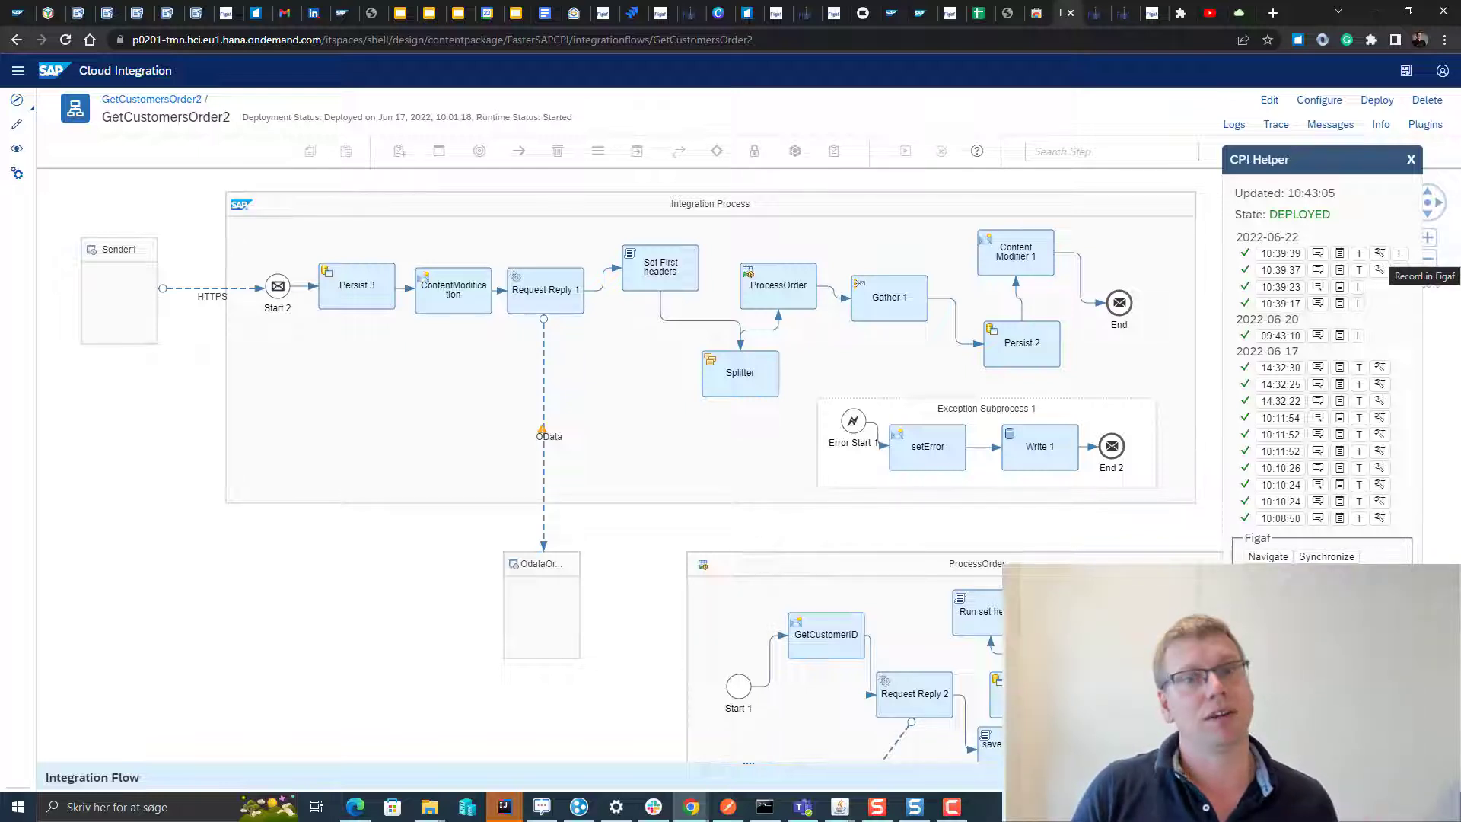
# Step: Send the latest GetCustomersOrder2 message run to Figaf for recording
pyautogui.click(1400, 252)
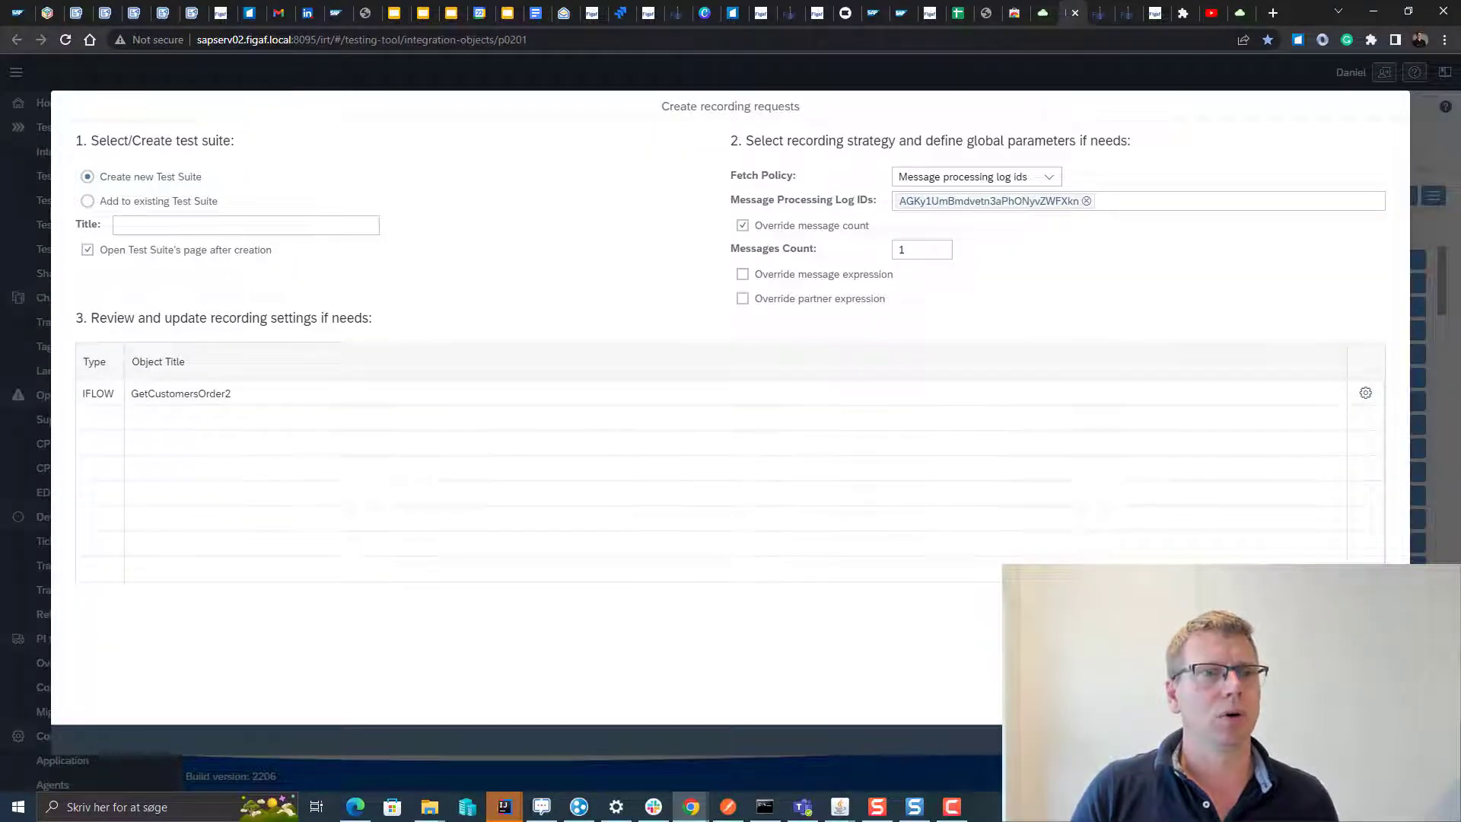
# Step: Create a new test suite 'CPIhelper' with the GetCustomersOrder2 recording request
pyautogui.write('CPI')
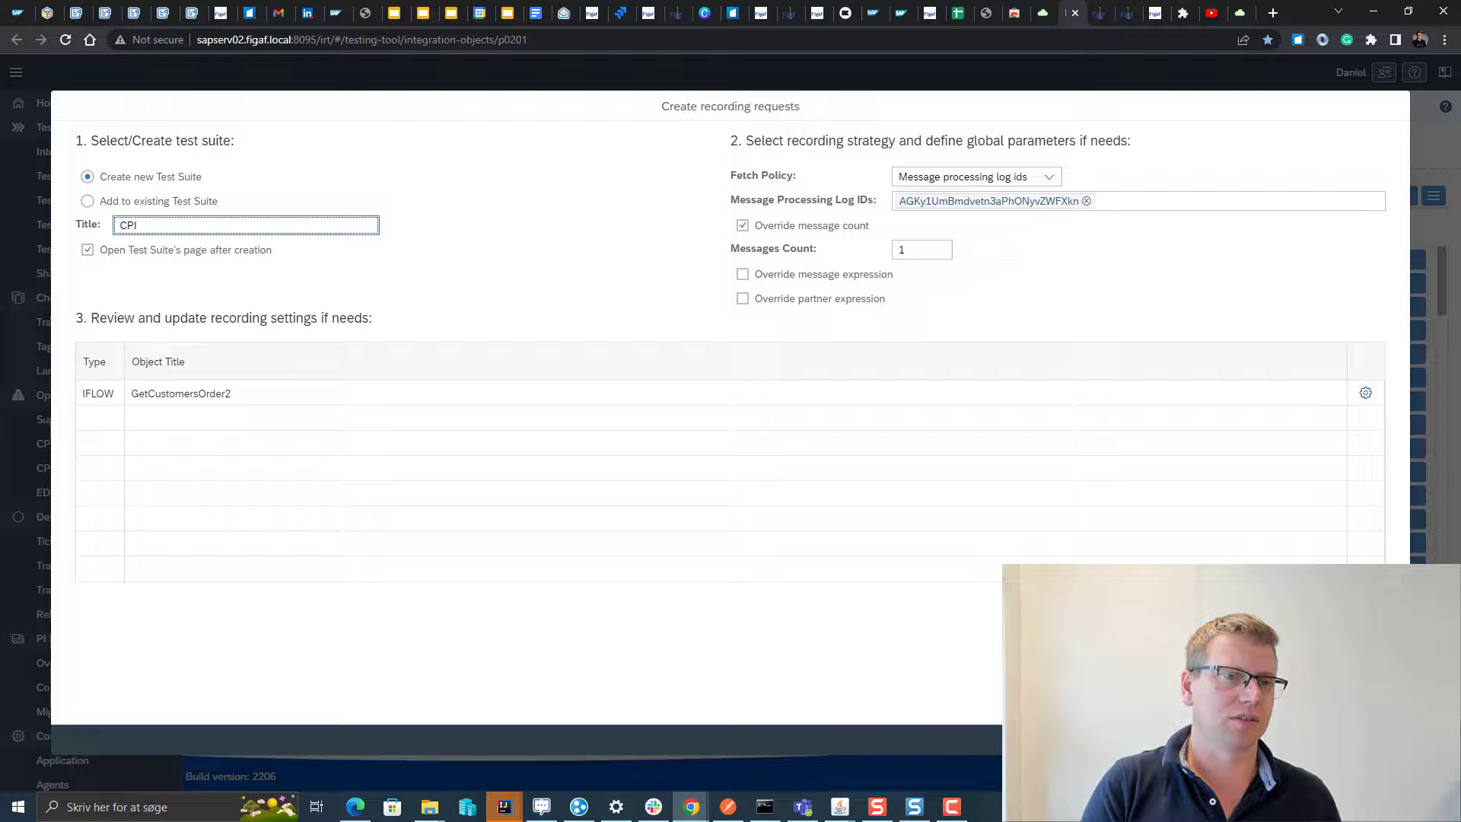
pyautogui.write('hle')
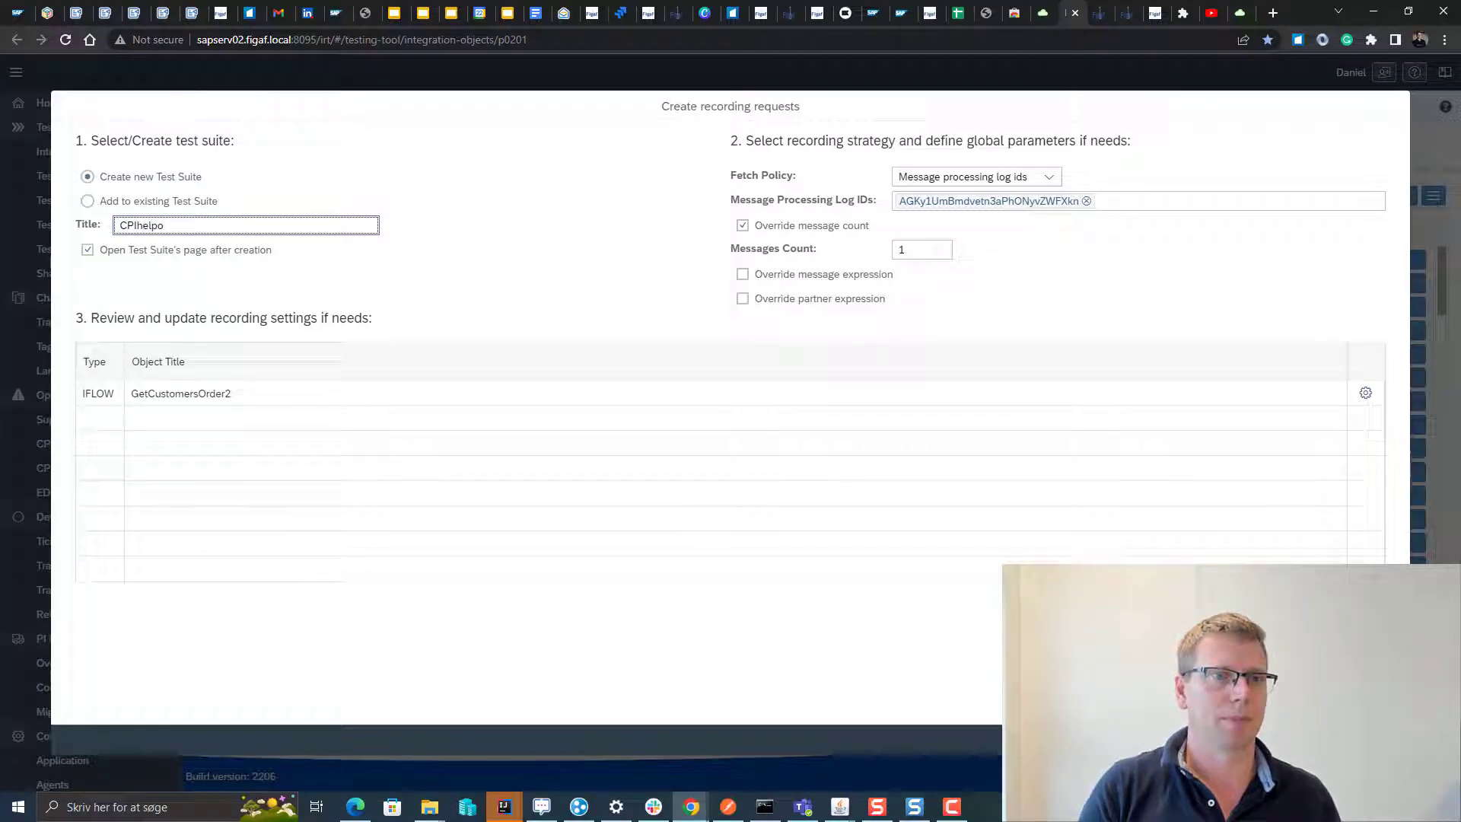
pyautogui.write('r')
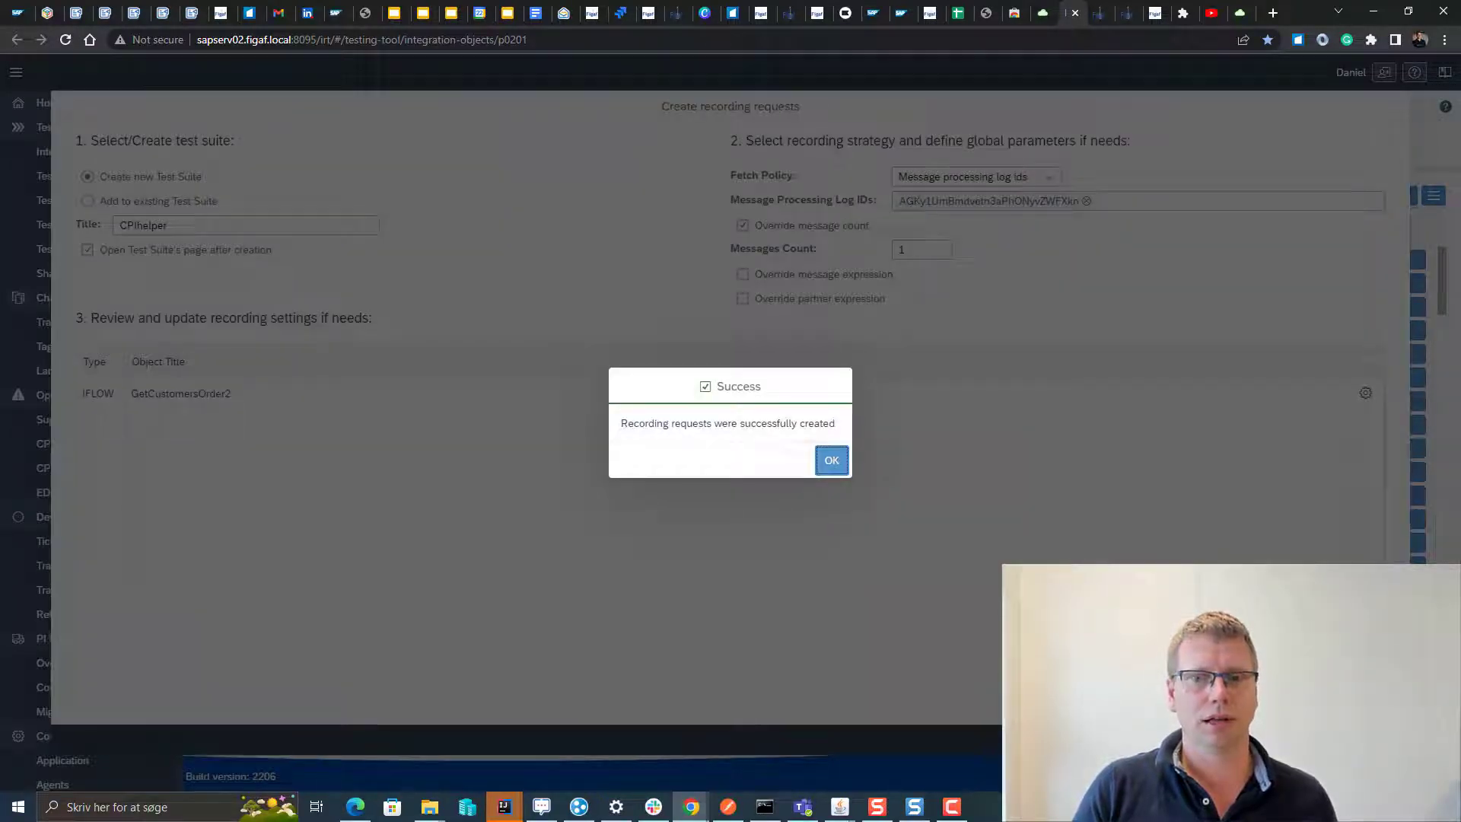
pyautogui.click(831, 460)
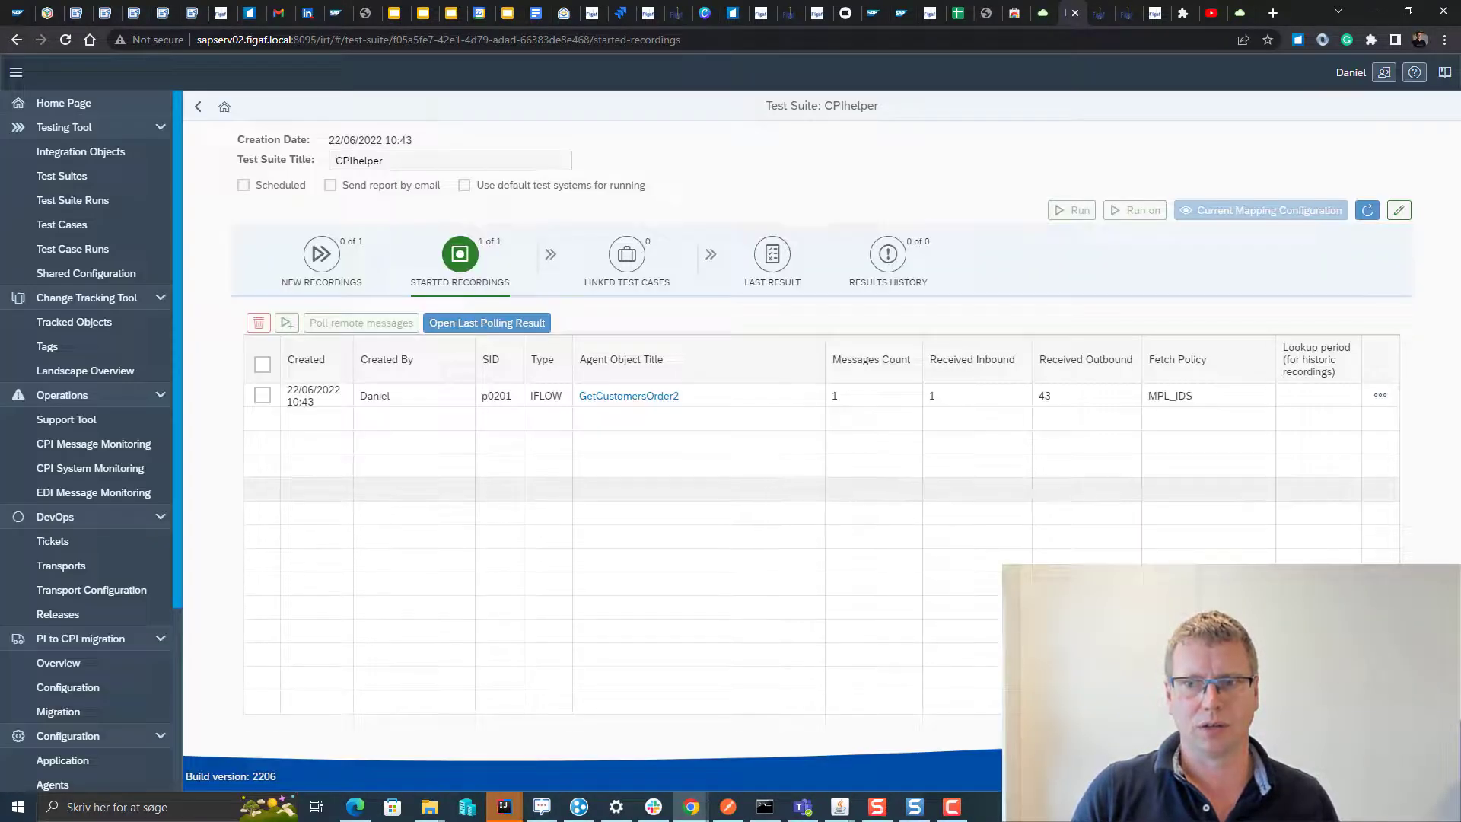
# Step: Review the started recording and create test cases from it in the CPIhelper suite
pyautogui.click(263, 395)
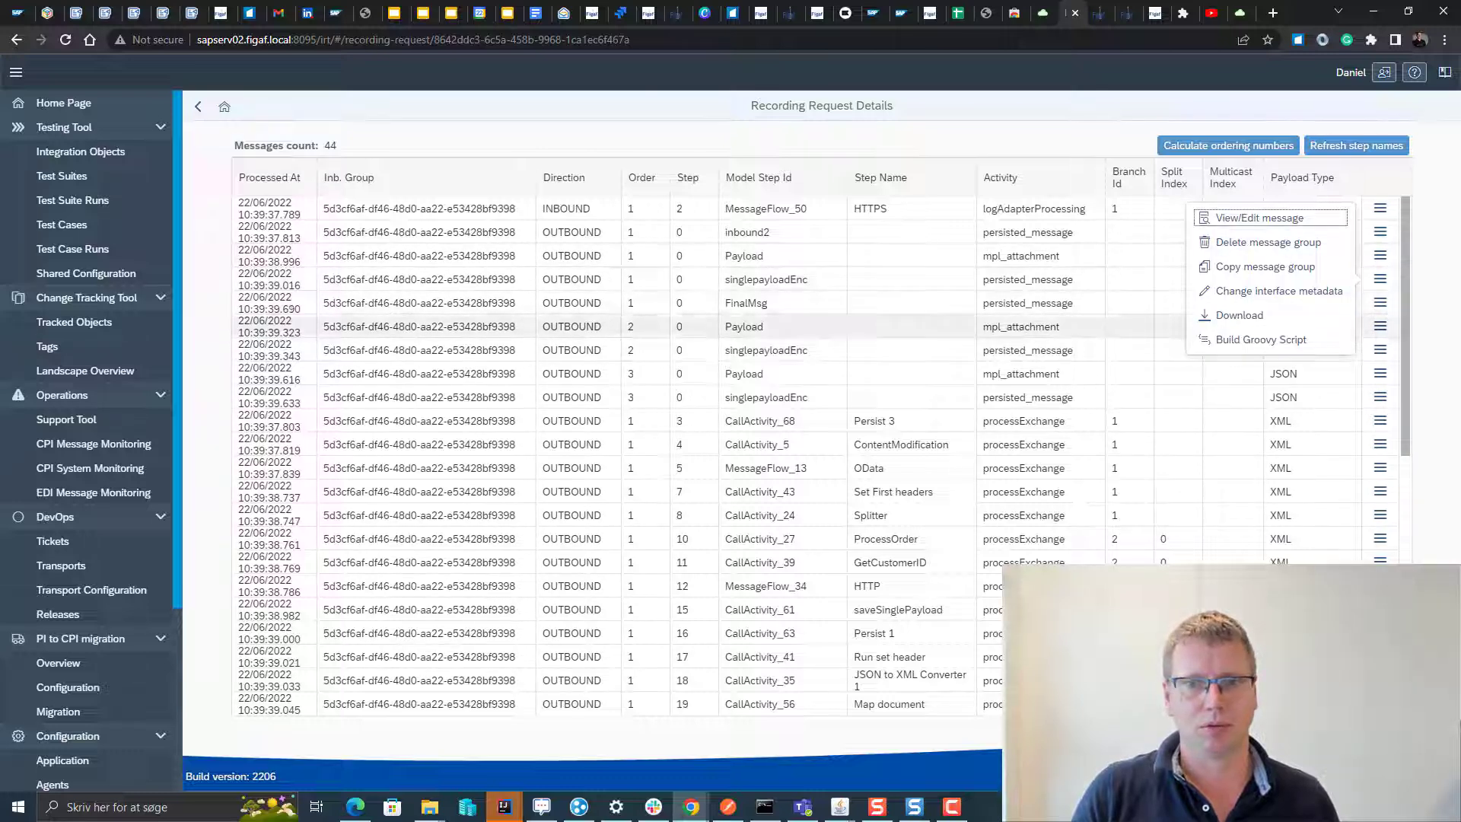
pyautogui.click(198, 107)
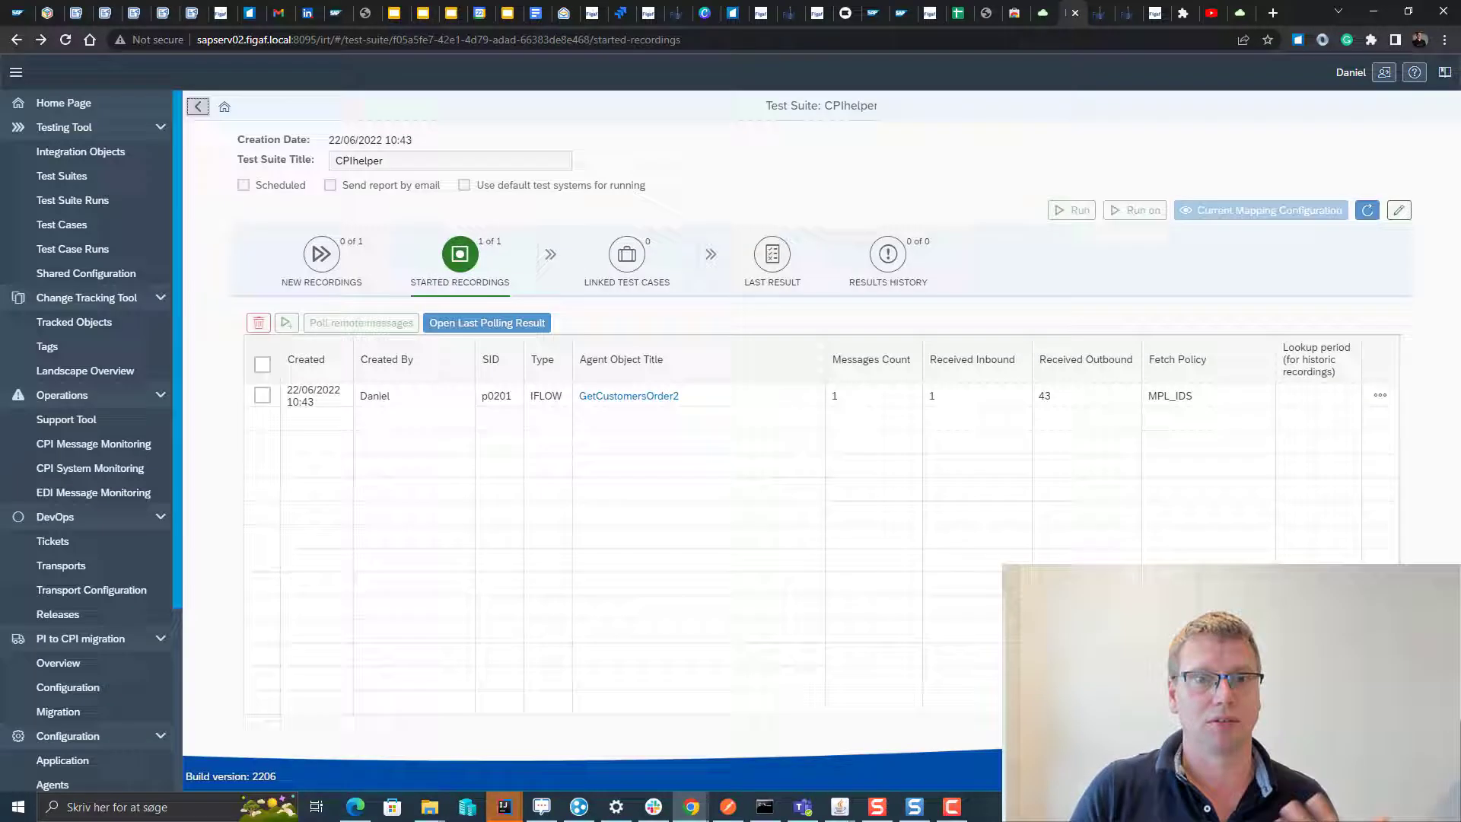
pyautogui.click(261, 396)
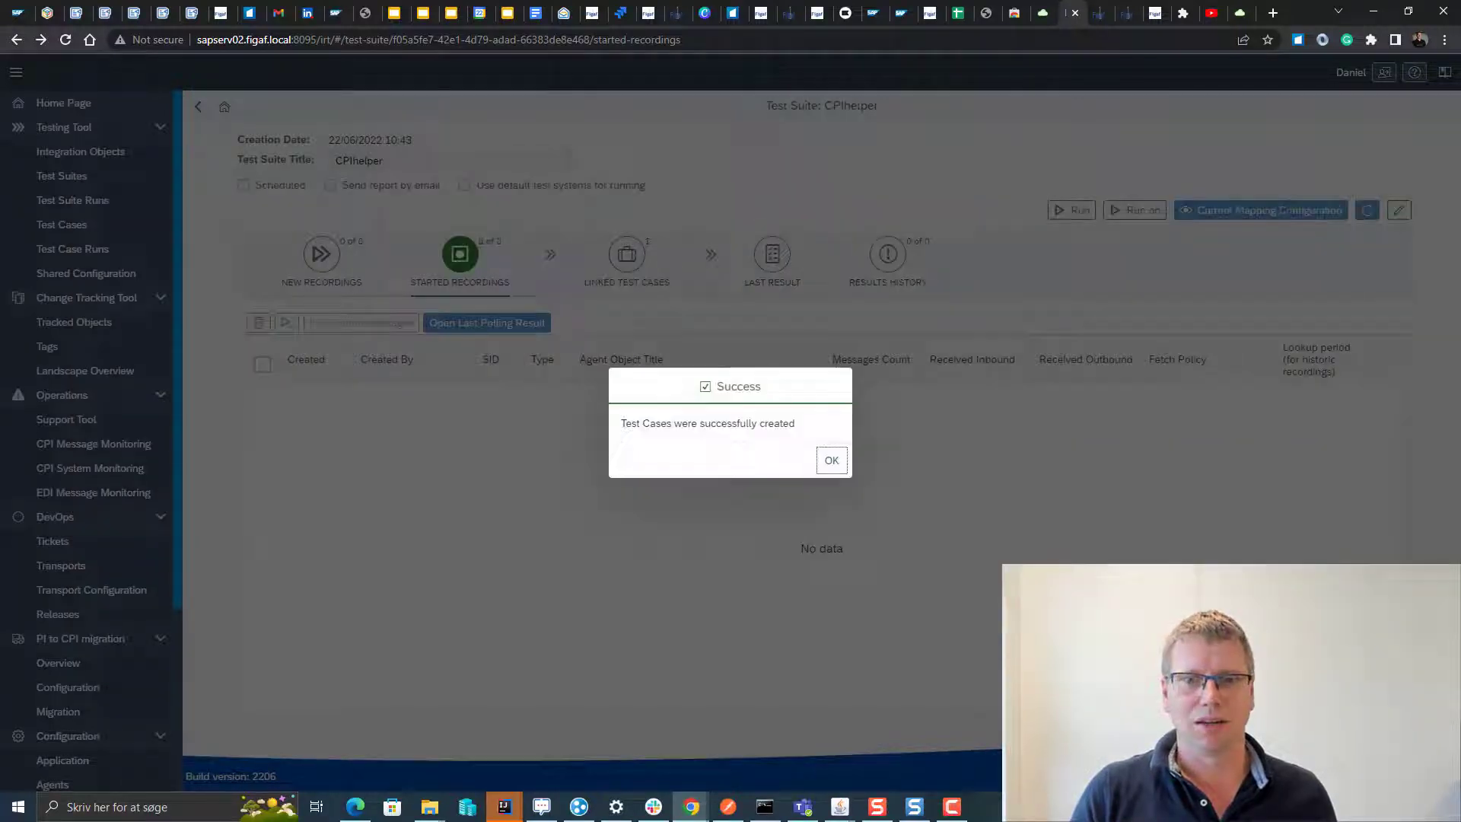
# Step: Run the CPIhelper suite on test system p0201 (GetCustomersOrder2) and confirm the successful run
pyautogui.click(829, 459)
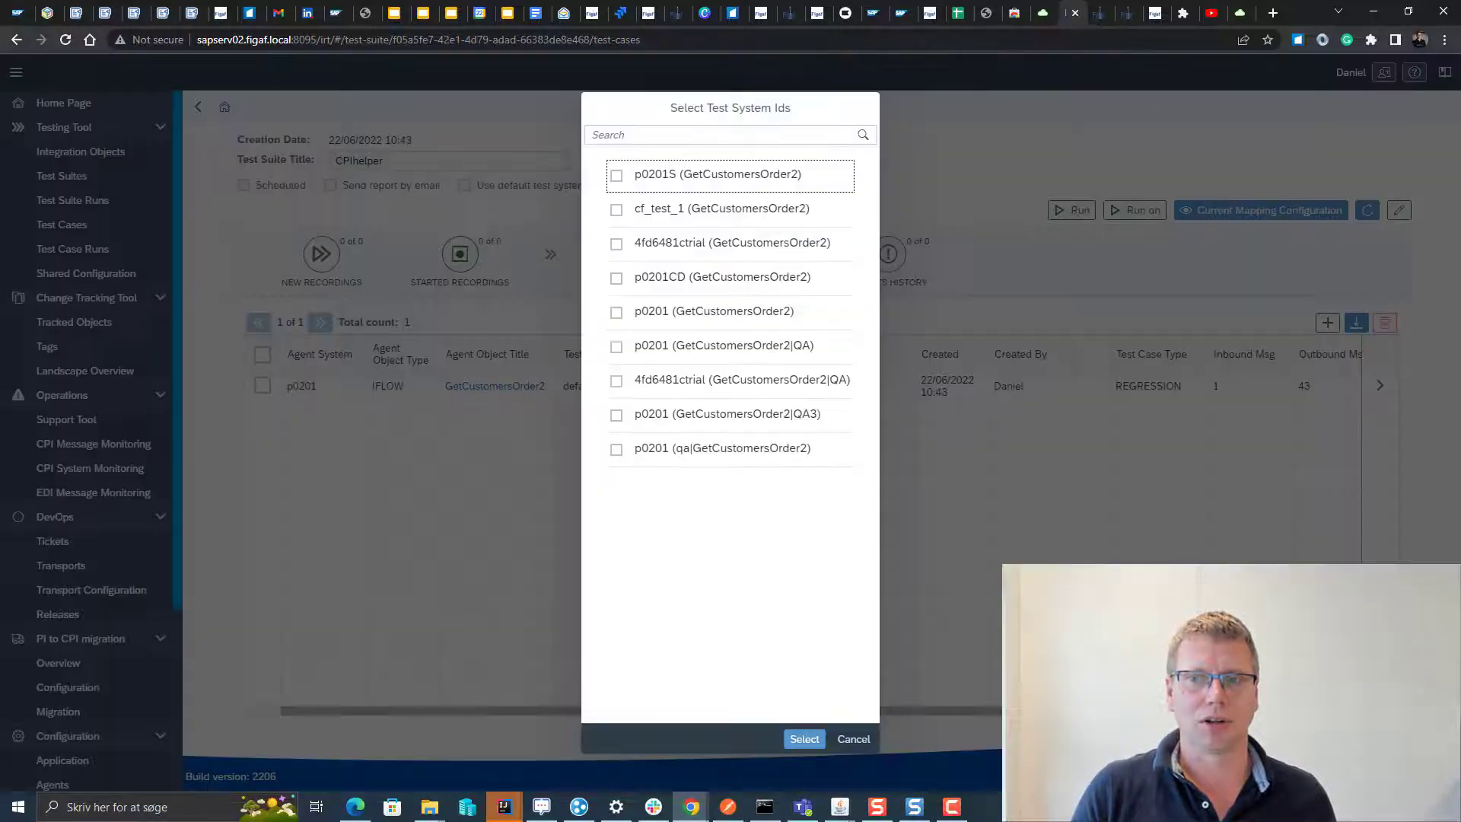
pyautogui.click(617, 335)
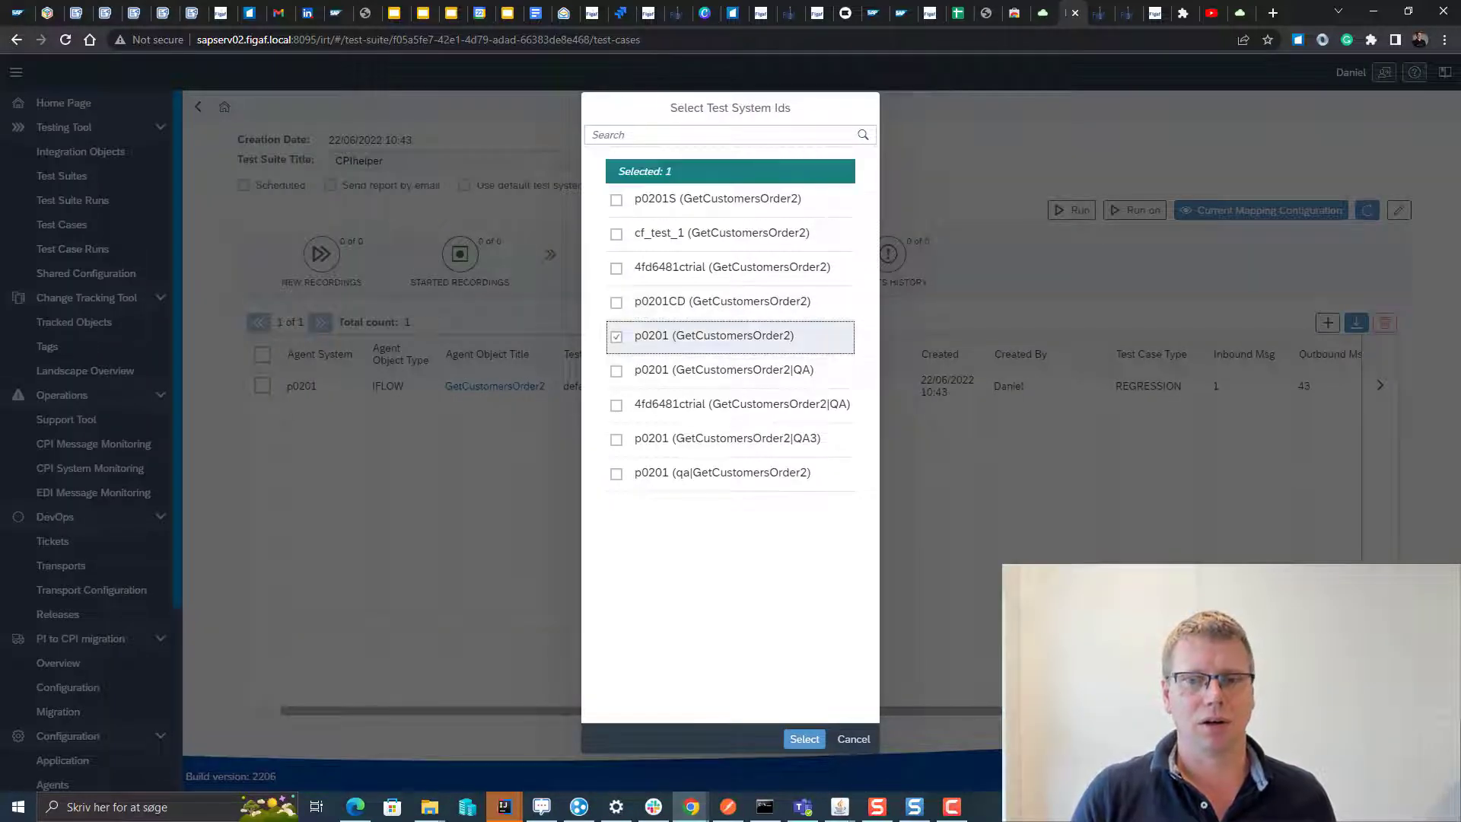
pyautogui.click(804, 738)
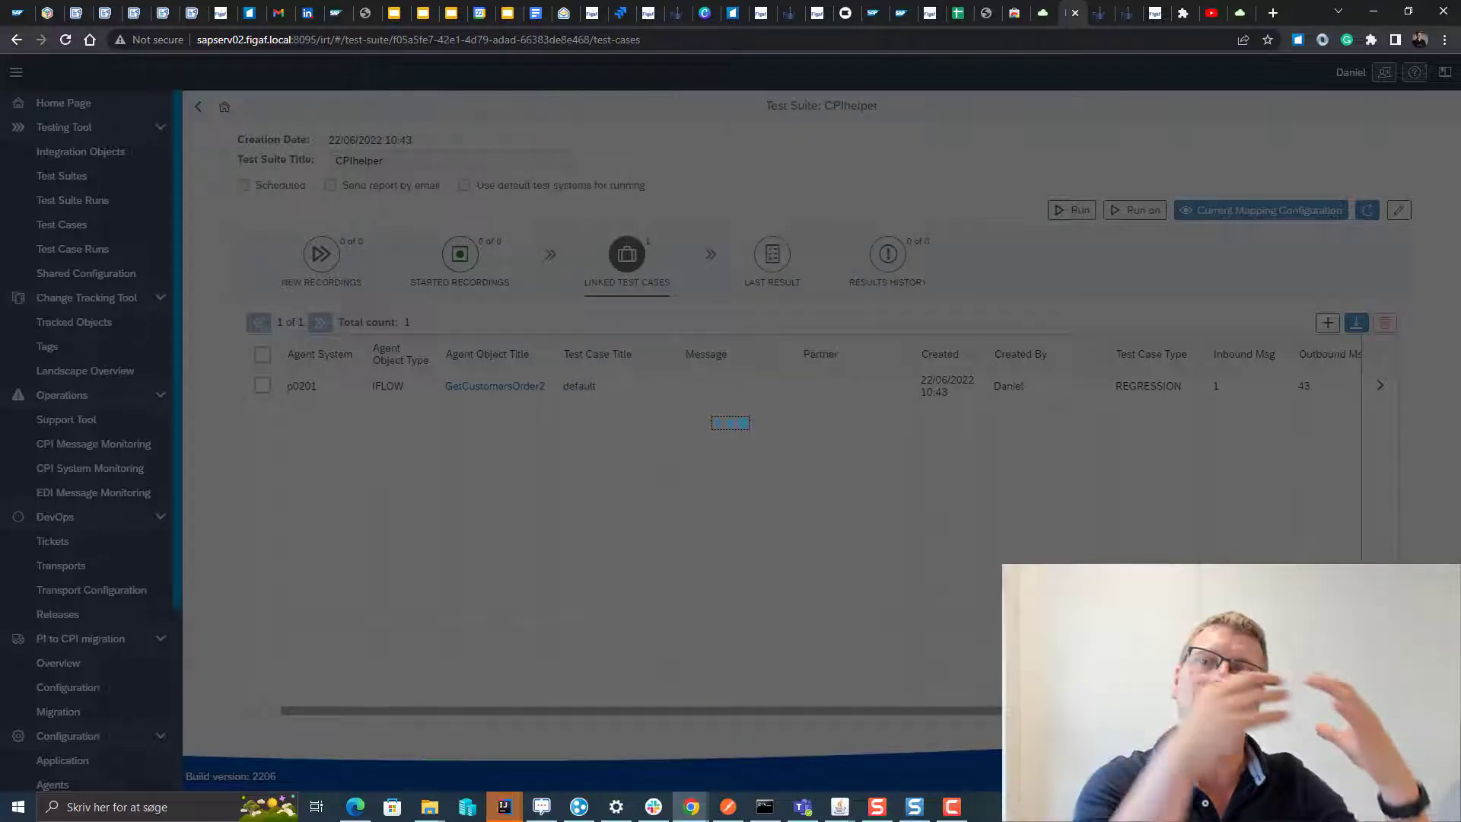
pyautogui.click(1070, 210)
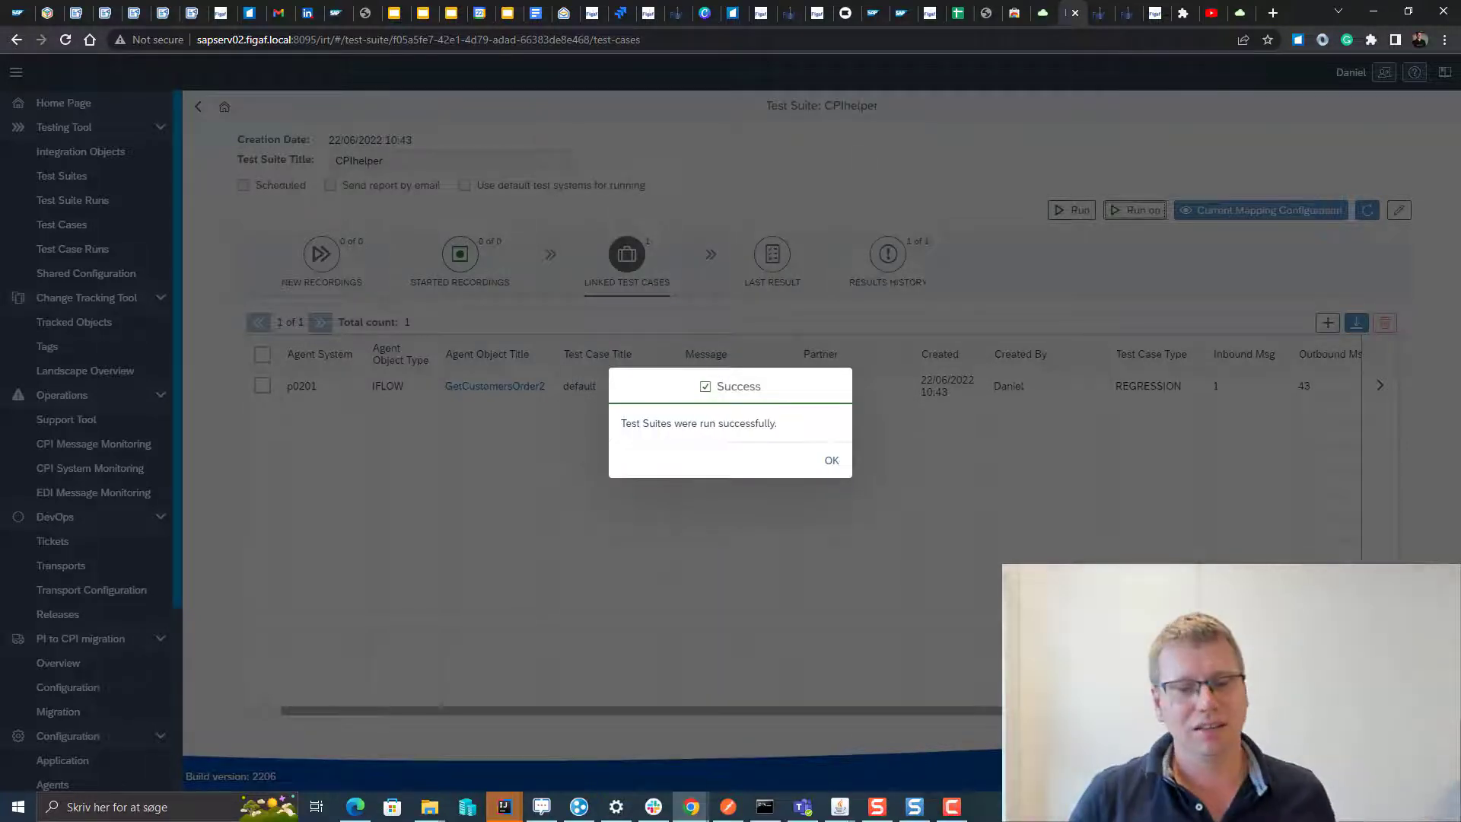
pyautogui.click(831, 460)
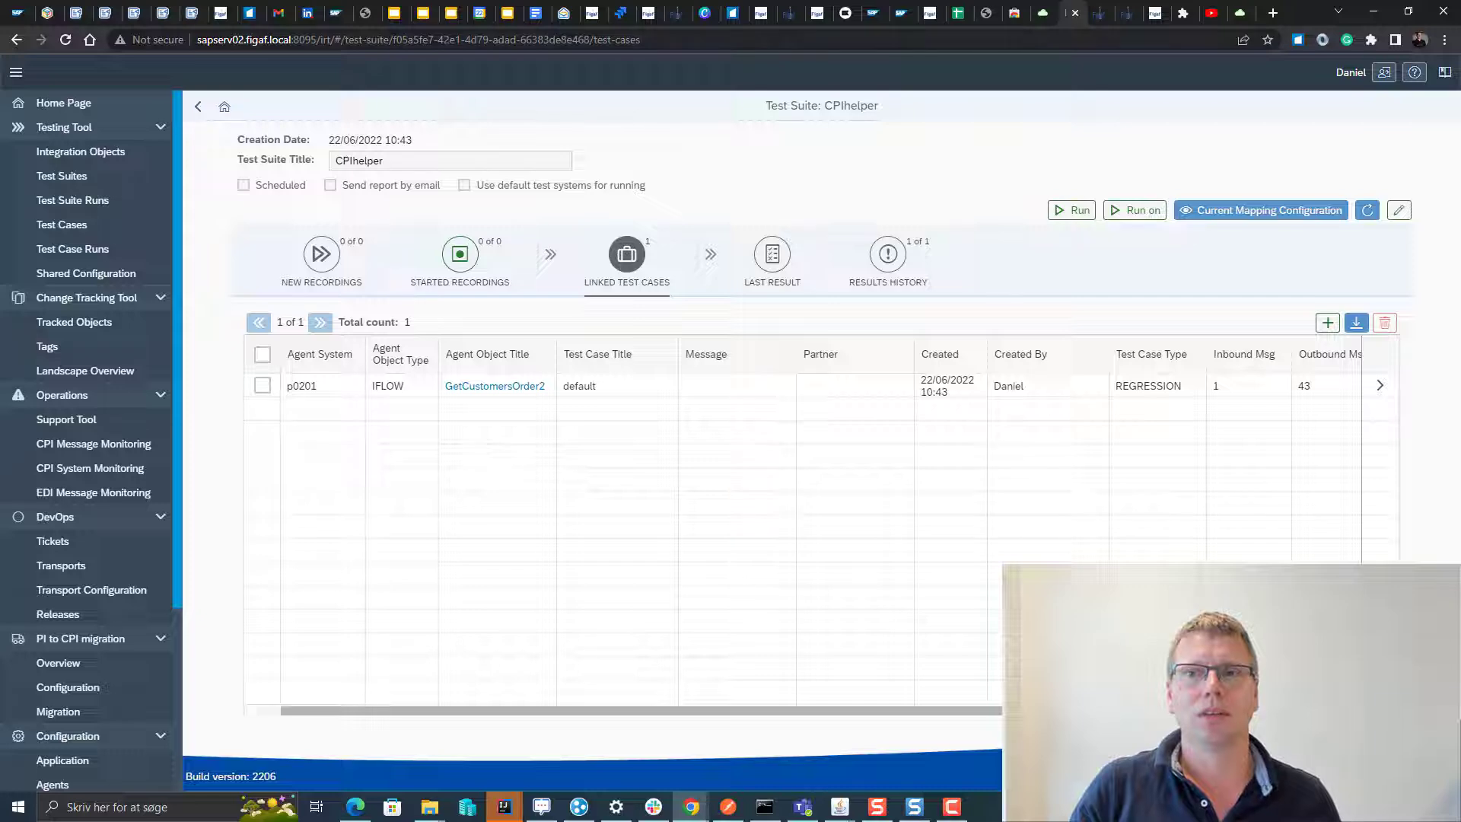
pyautogui.click(494, 385)
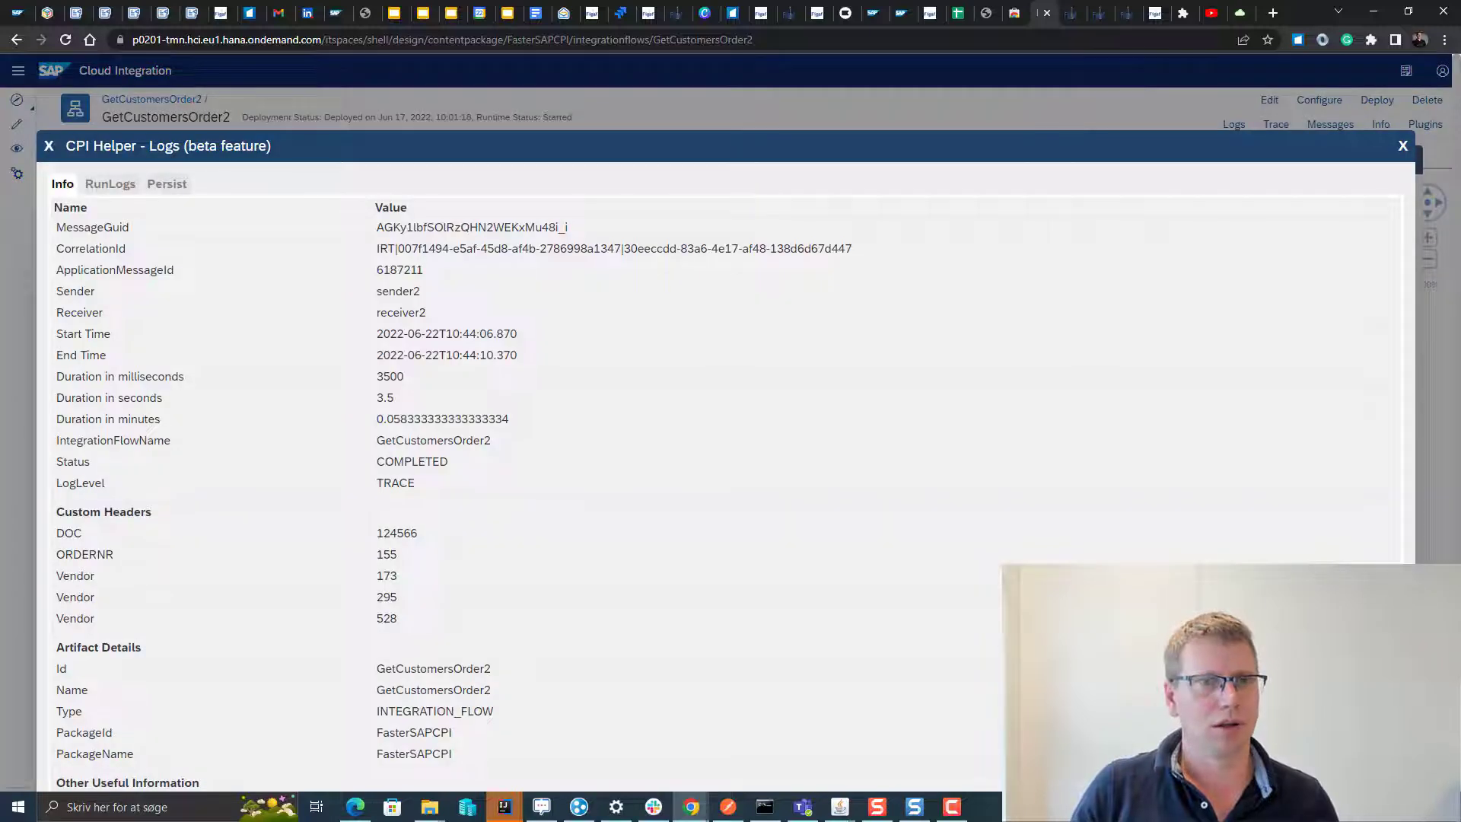
# Step: Check the test message's log Info in CPI Helper and return to the Figaf suite
pyautogui.doubleClick(385, 248)
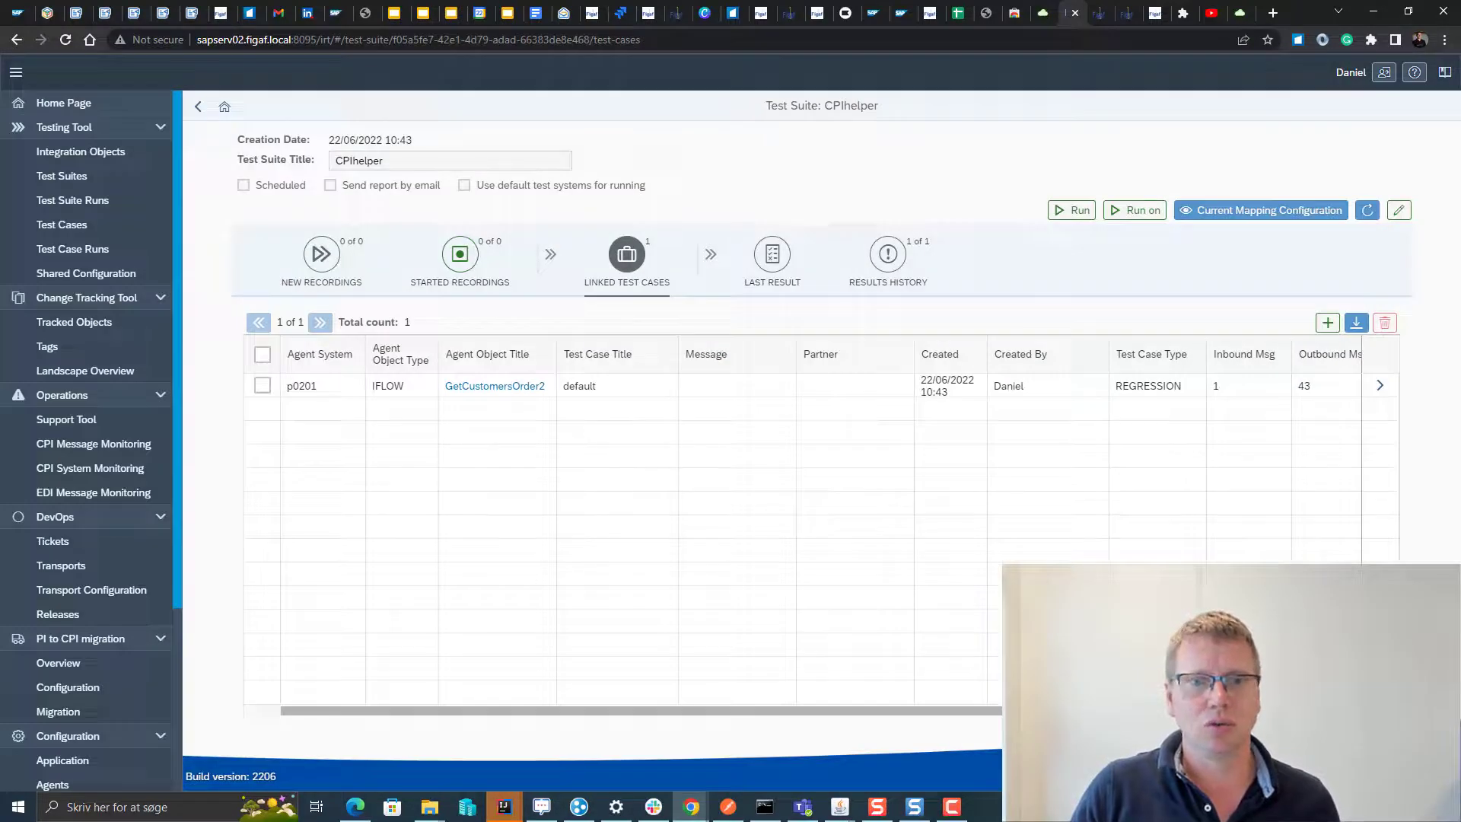
# Step: View the latest run's detailed step results for GetCustomersOrder2
pyautogui.click(772, 260)
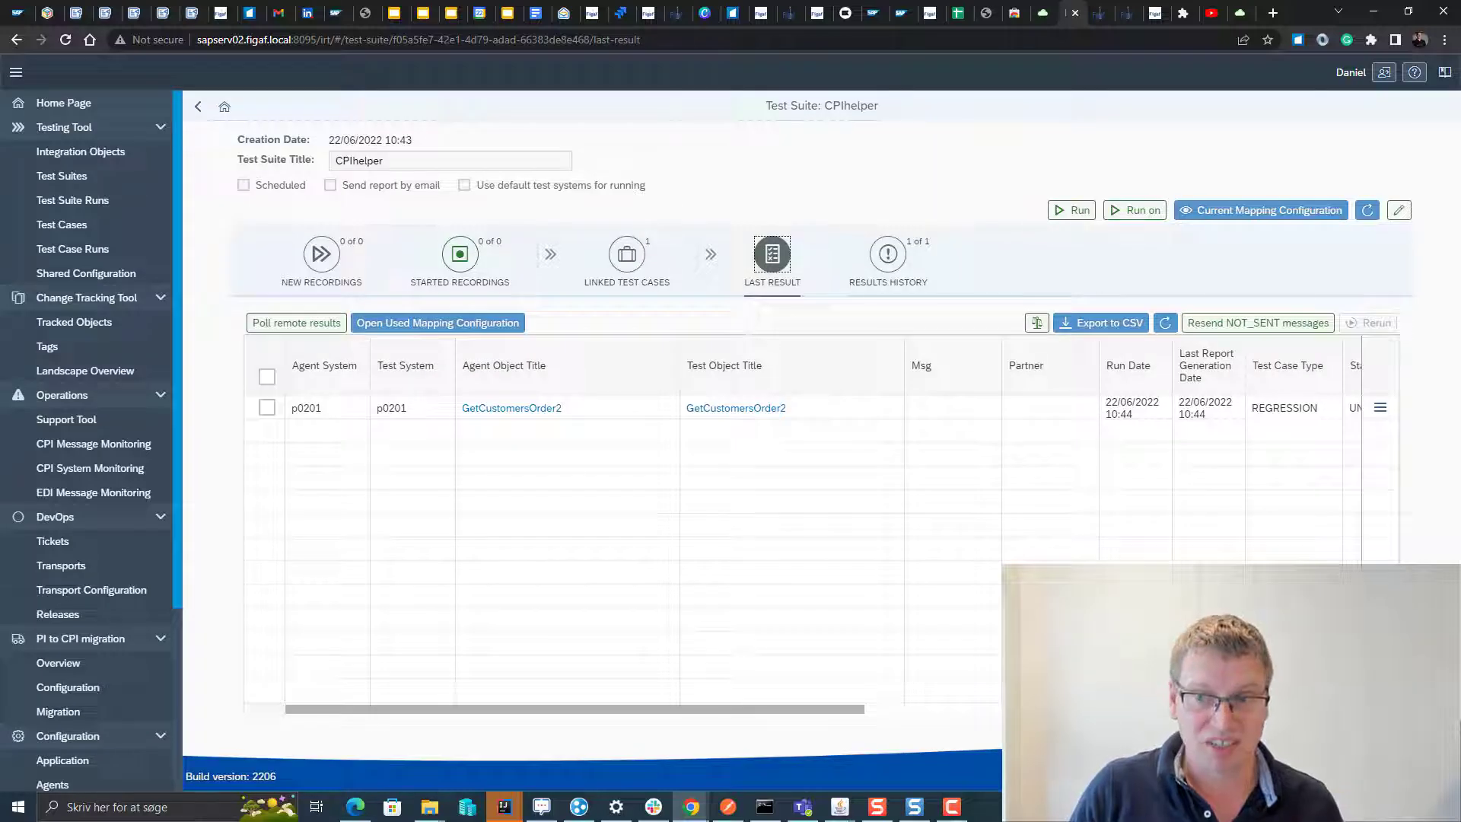
pyautogui.click(1381, 408)
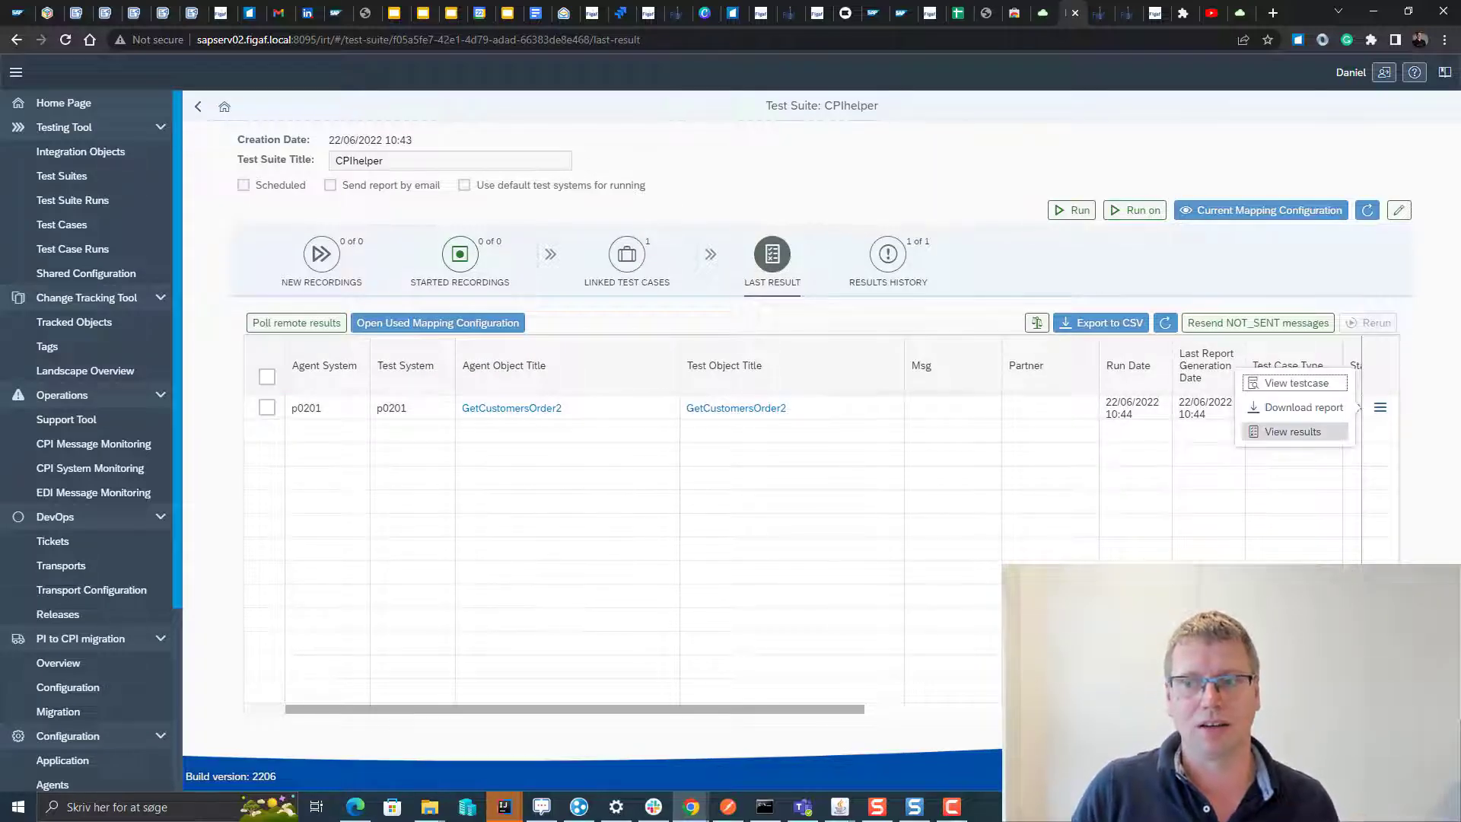
pyautogui.click(1293, 431)
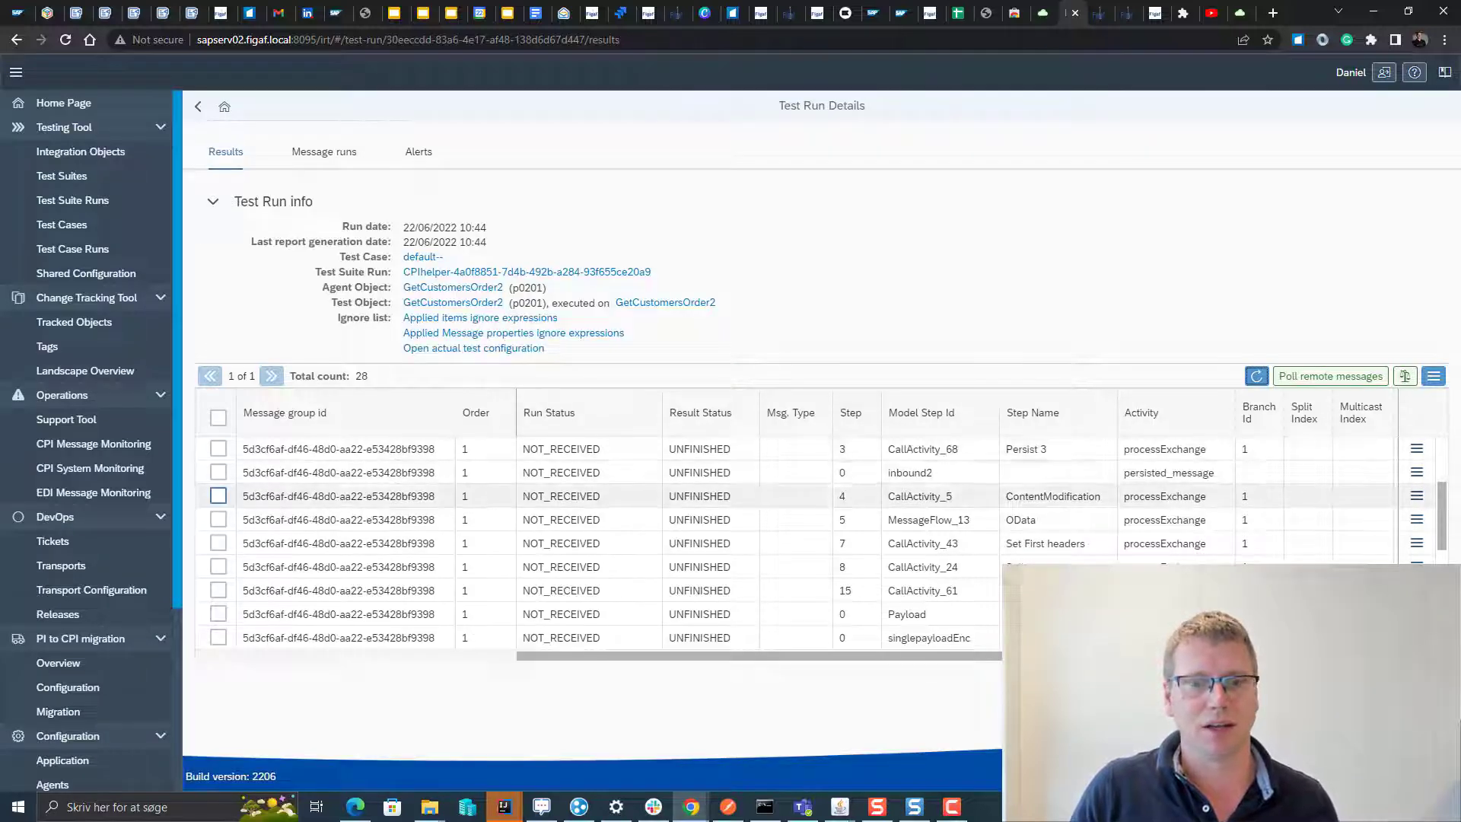
pyautogui.scroll(-3)
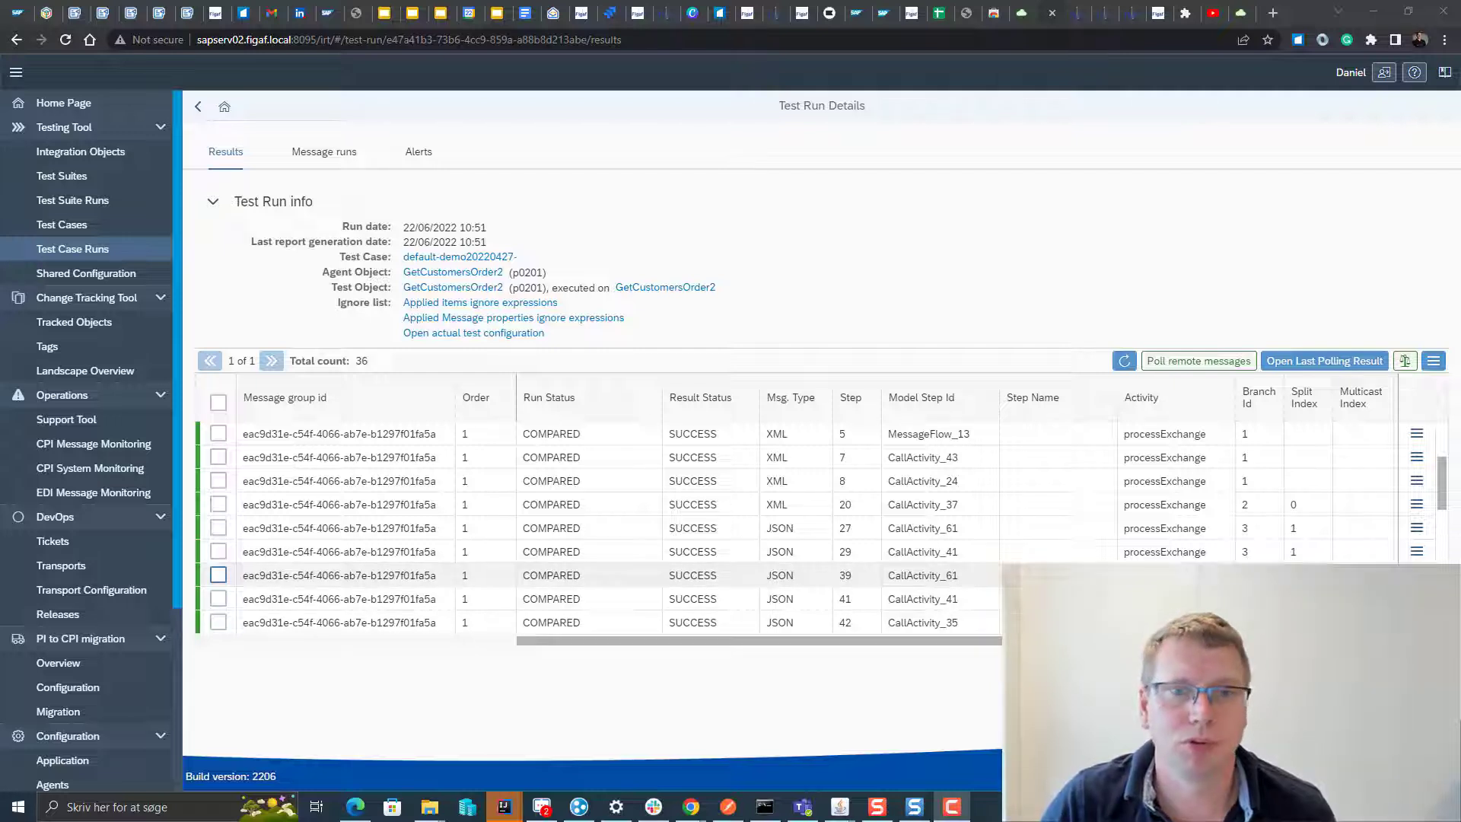
pyautogui.scroll(-3)
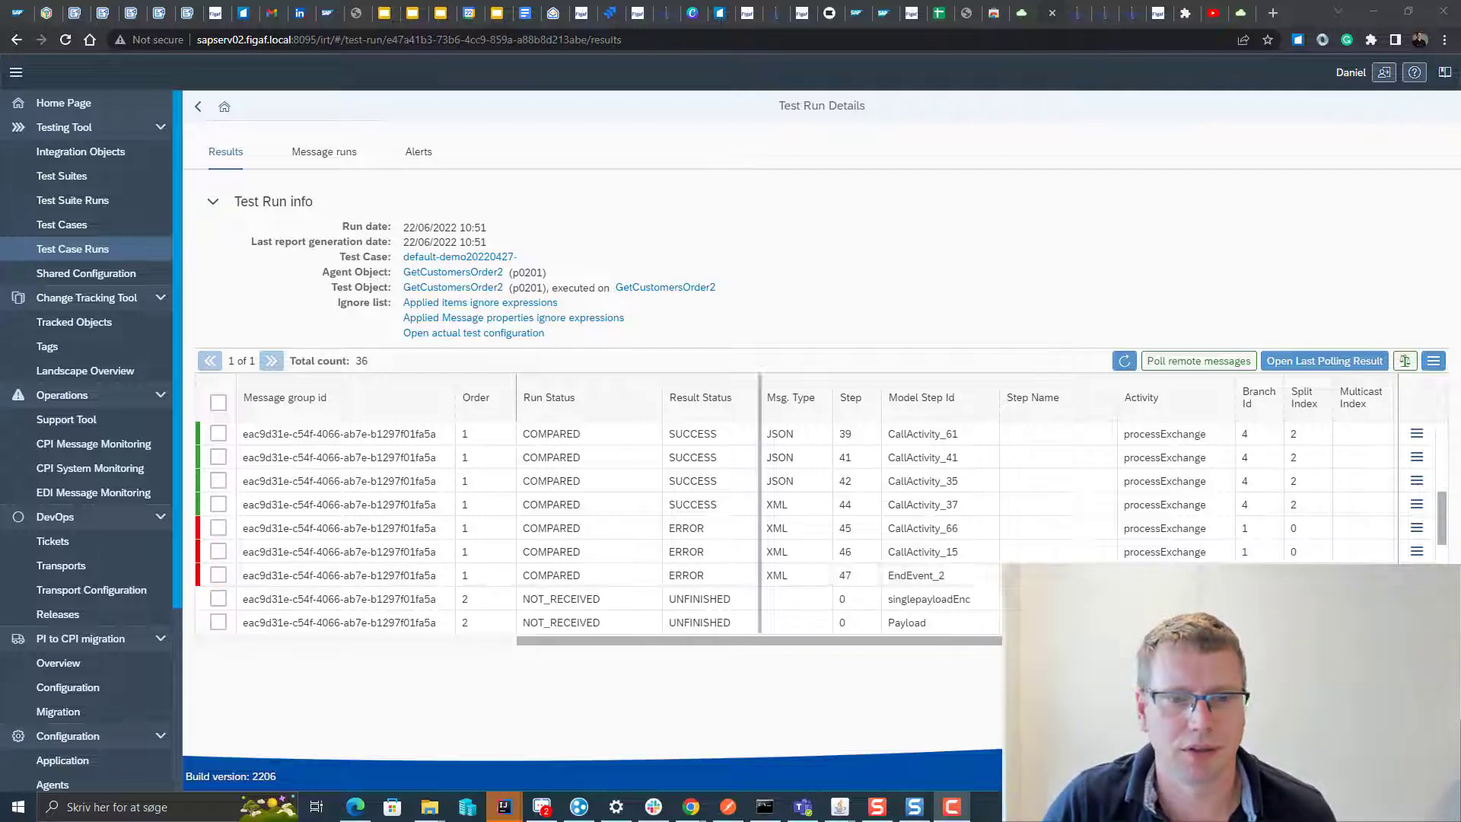
# Step: Inspect expected-versus-actual payload differences of an ERROR step, then close them
pyautogui.click(1417, 480)
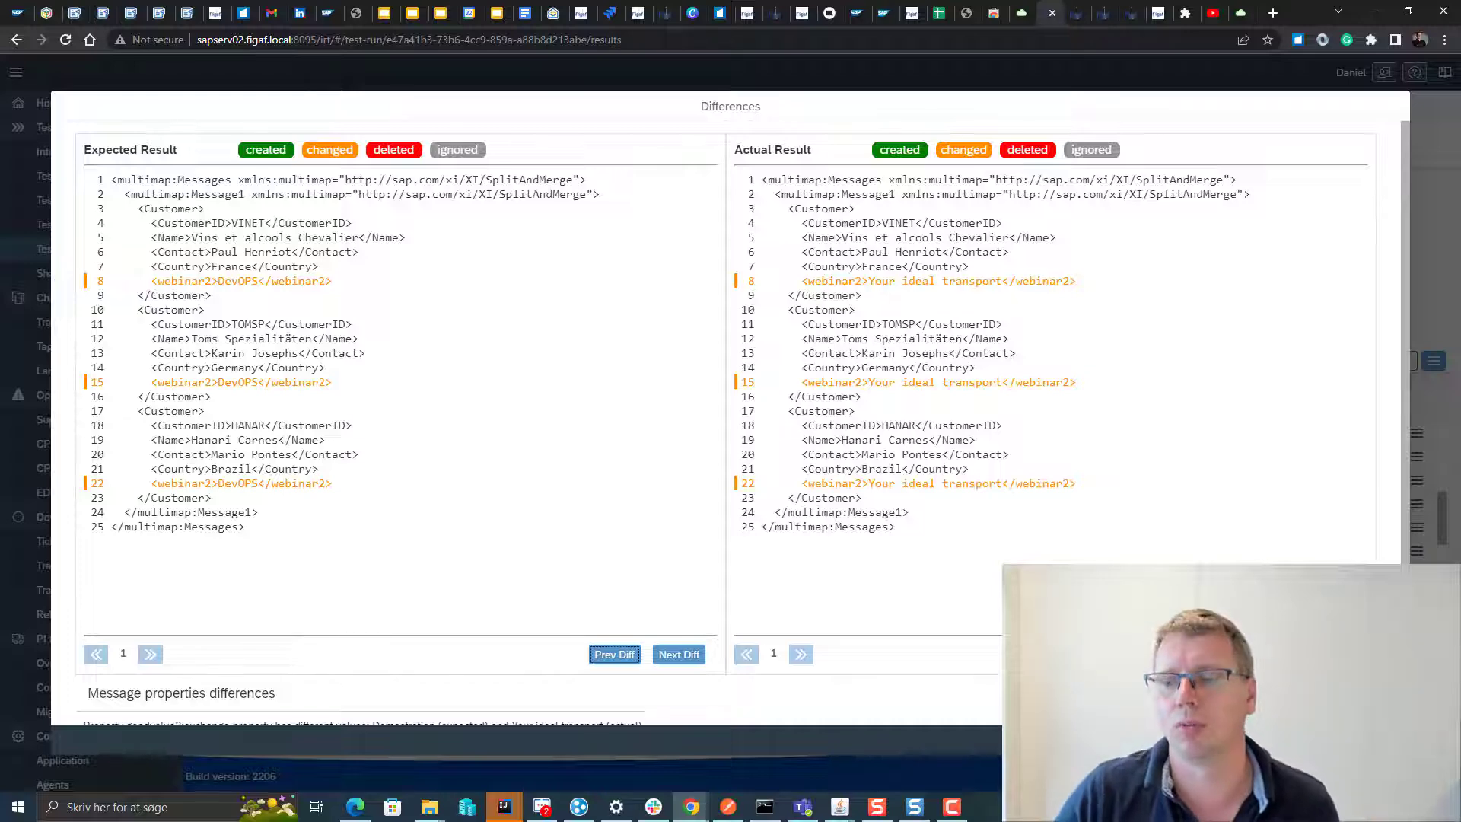
pyautogui.click(198, 105)
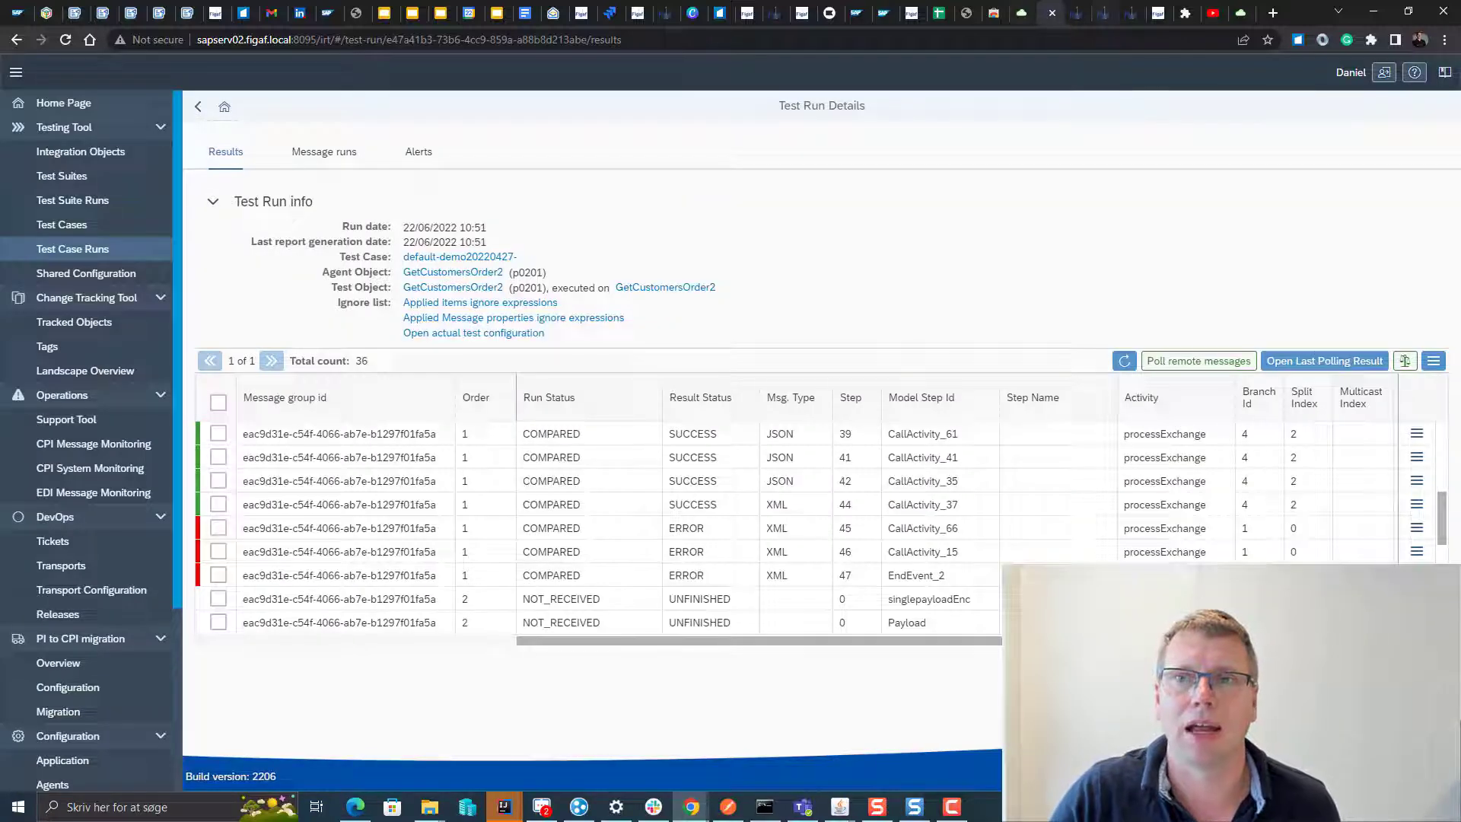